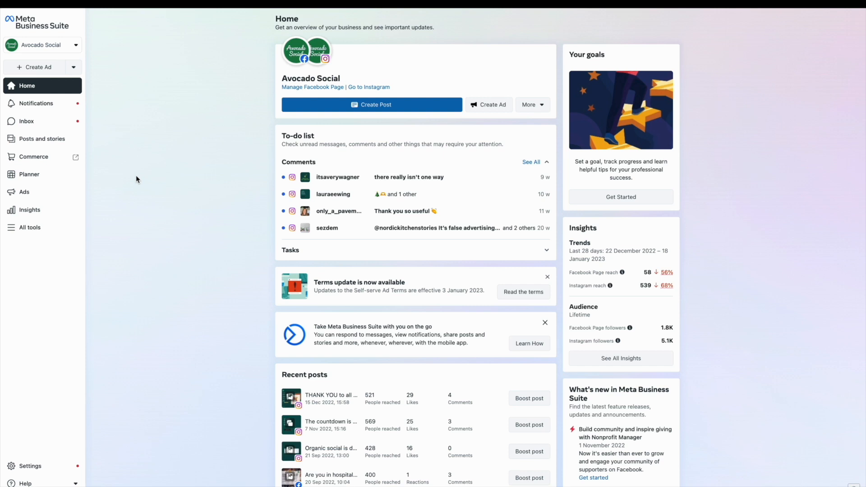
{"action": "mouse_move", "coordinate": [101, 164]}
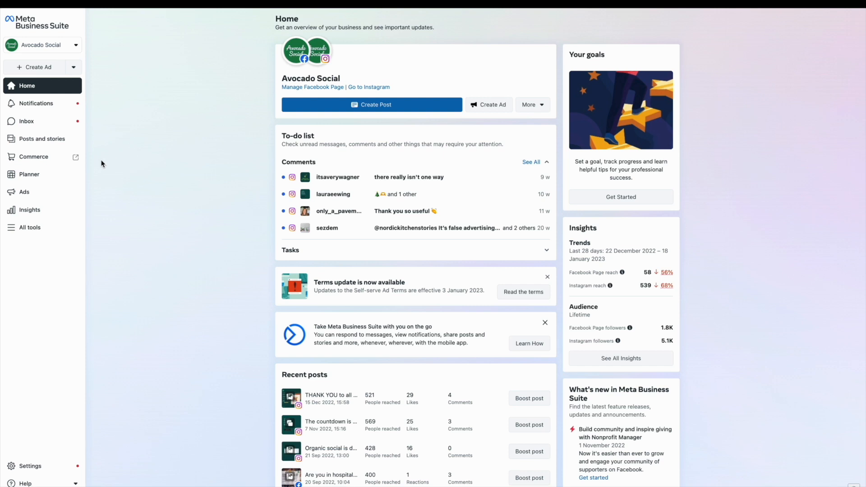
Show Avocado Social's Insights overview with reach covering the last 90 days
{"action": "left_click", "coordinate": [29, 209]}
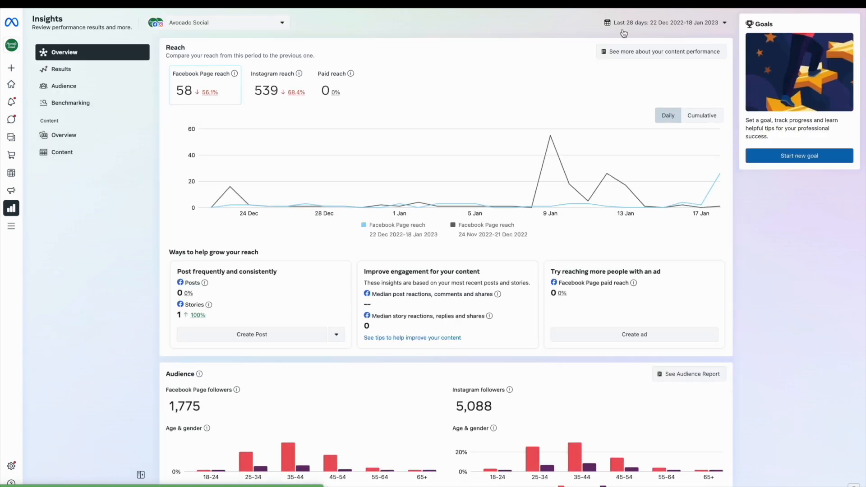
{"action": "left_click", "coordinate": [664, 23]}
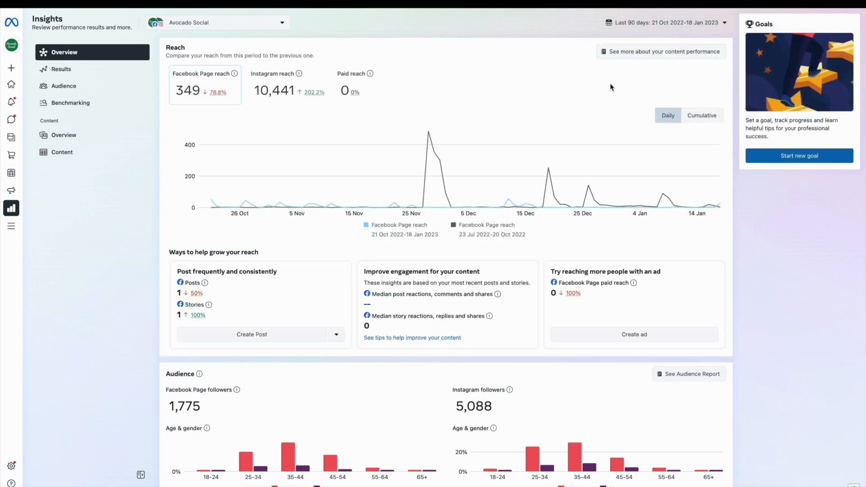
{"action": "mouse_move", "coordinate": [133, 126]}
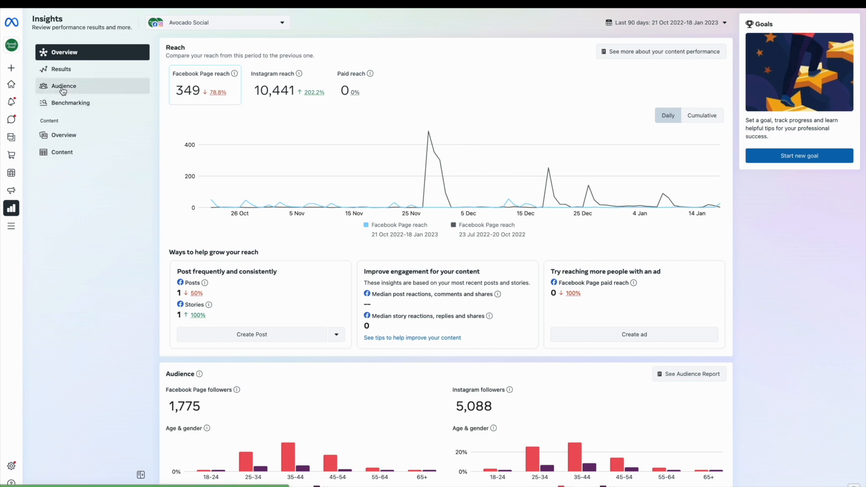
Show the Audience insights with follower age, gender and top cities
{"action": "left_click", "coordinate": [63, 86]}
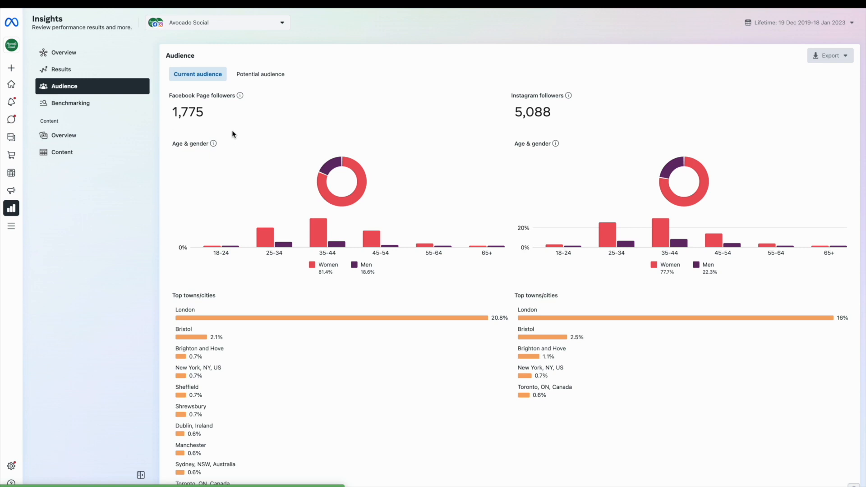
{"action": "mouse_move", "coordinate": [432, 222]}
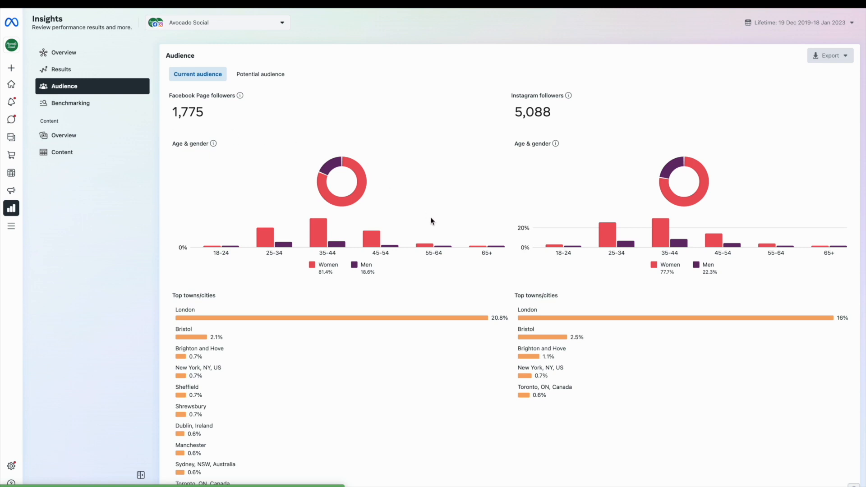
{"action": "mouse_move", "coordinate": [434, 242]}
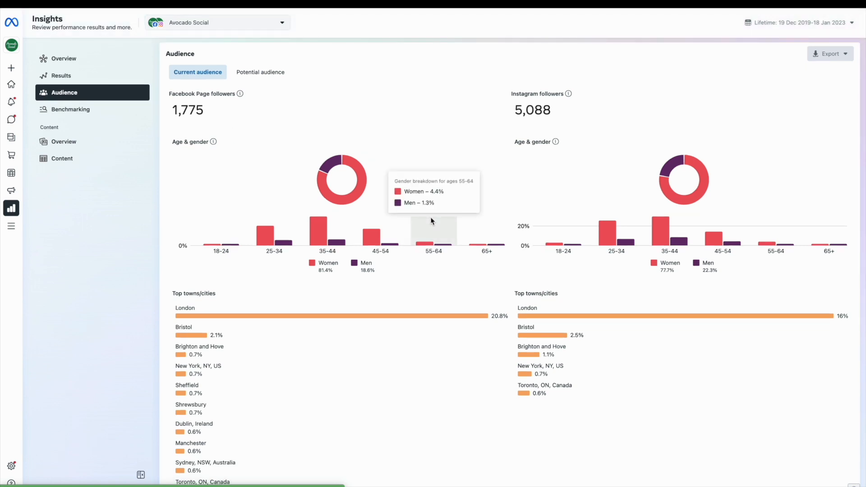
{"action": "mouse_move", "coordinate": [597, 143]}
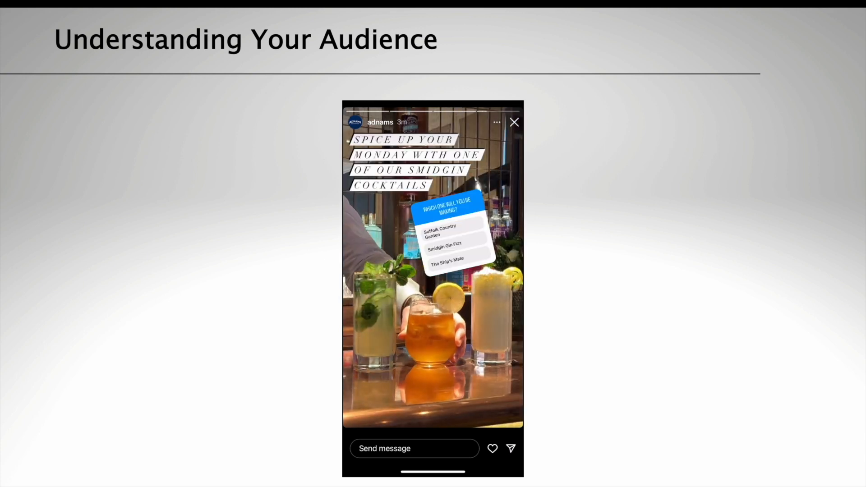
Advance the slideshow to the Understanding Your Audience slide with the Instagram story poll
{"action": "left_click", "coordinate": [455, 246]}
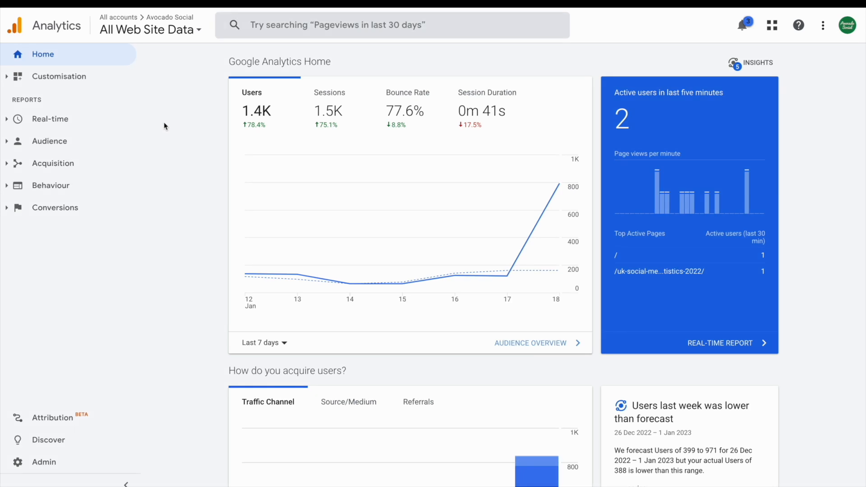
{"action": "mouse_move", "coordinate": [53, 140]}
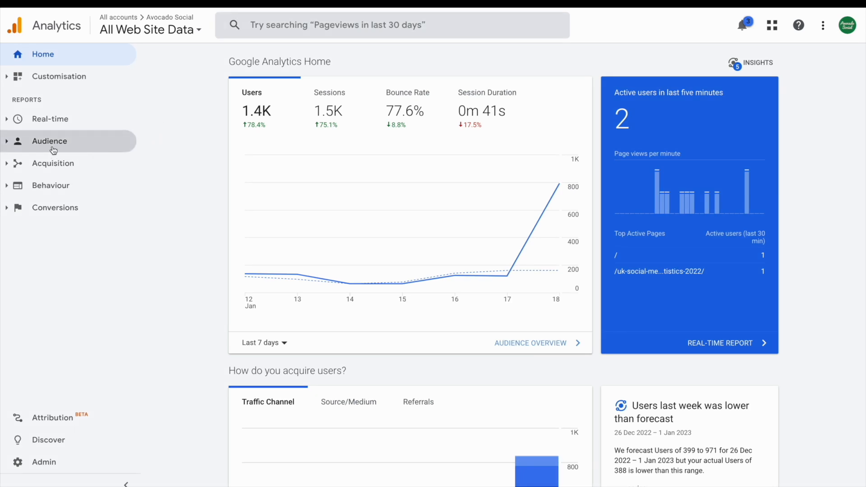
Show the Audience > Demographics > Overview report charting users by age and gender
{"action": "left_click", "coordinate": [48, 141]}
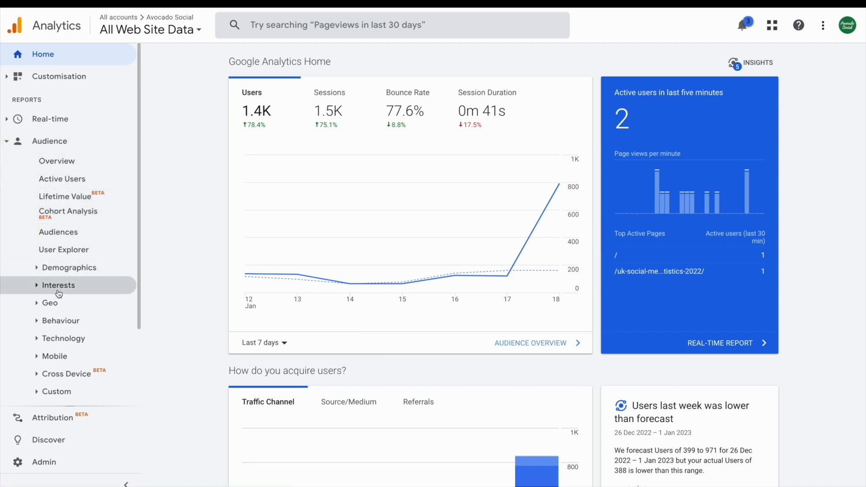
{"action": "left_click", "coordinate": [69, 267]}
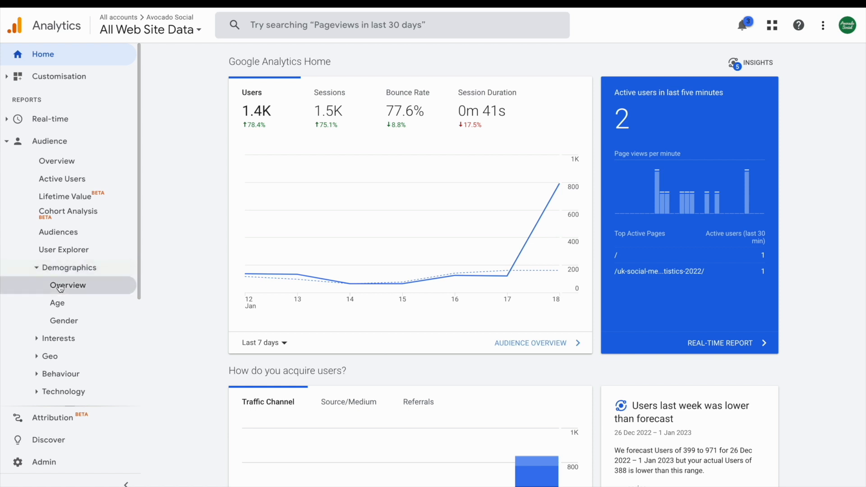
{"action": "left_click", "coordinate": [68, 285]}
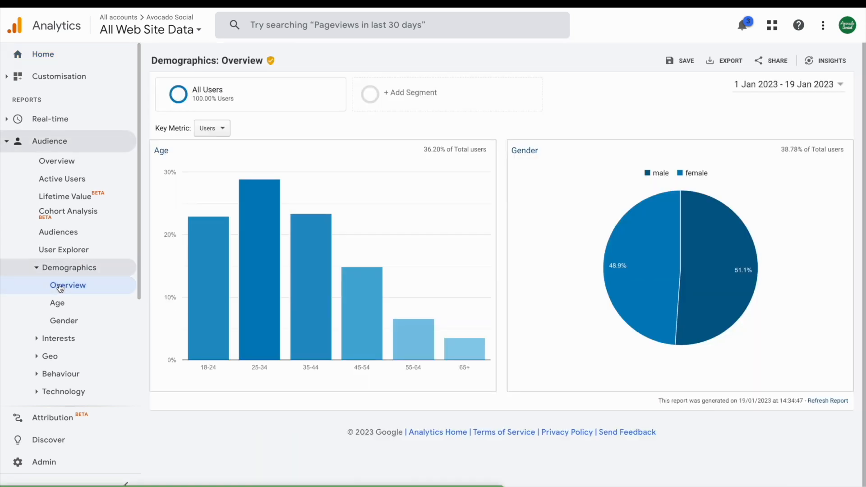
{"action": "mouse_move", "coordinate": [120, 348]}
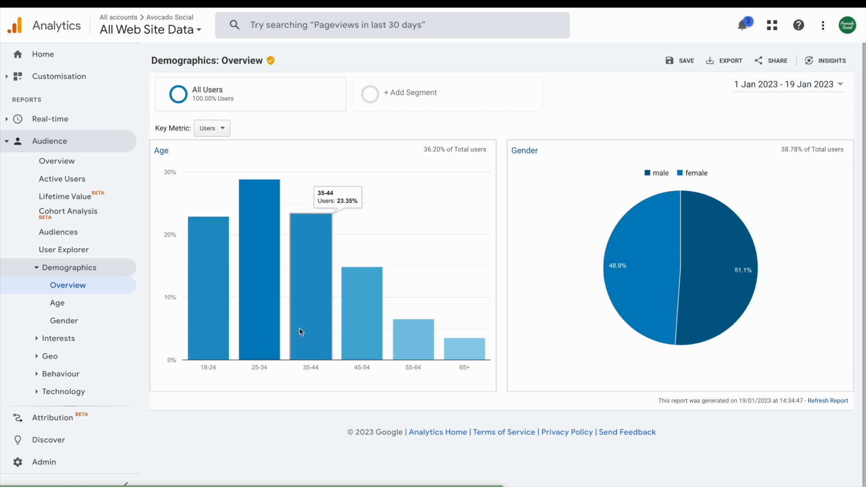
{"action": "mouse_move", "coordinate": [694, 200]}
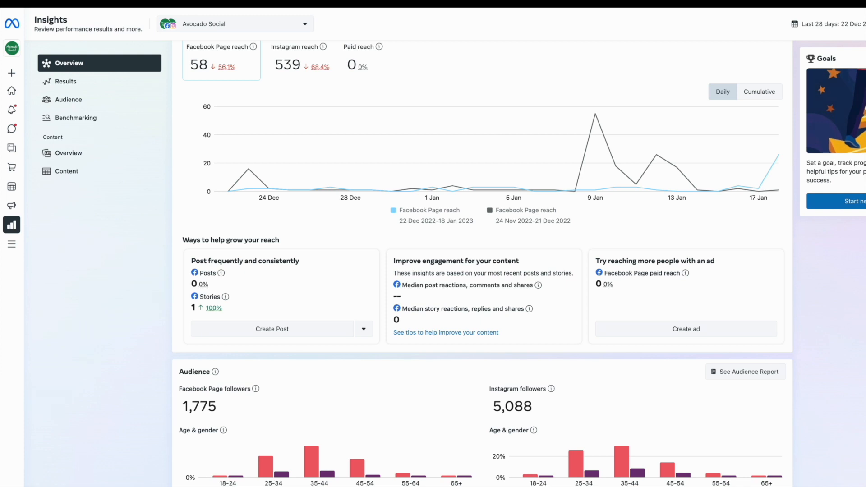
{"action": "mouse_move", "coordinate": [834, 313]}
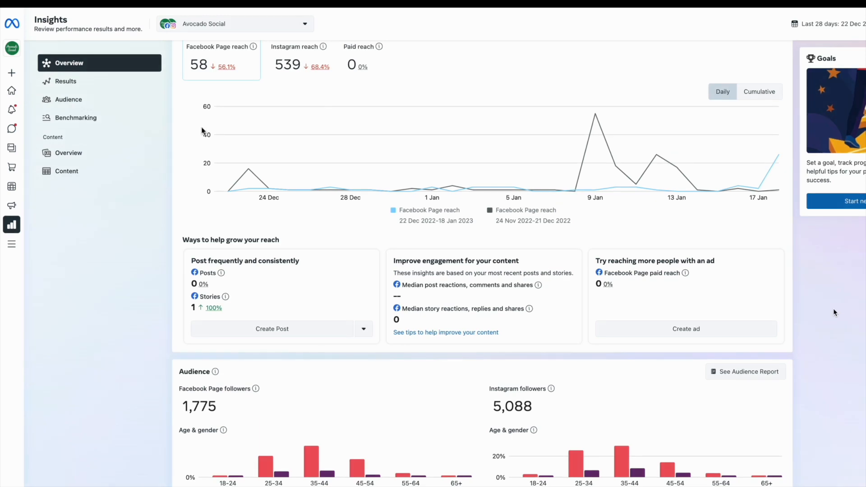
Add The King's Head Wickham to the Facebook benchmarking comparison list
{"action": "left_click", "coordinate": [75, 110]}
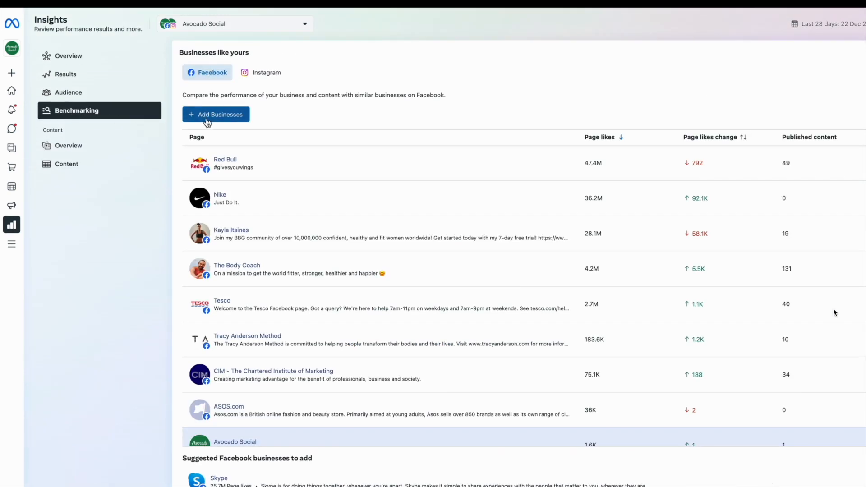
{"action": "left_click", "coordinate": [216, 115]}
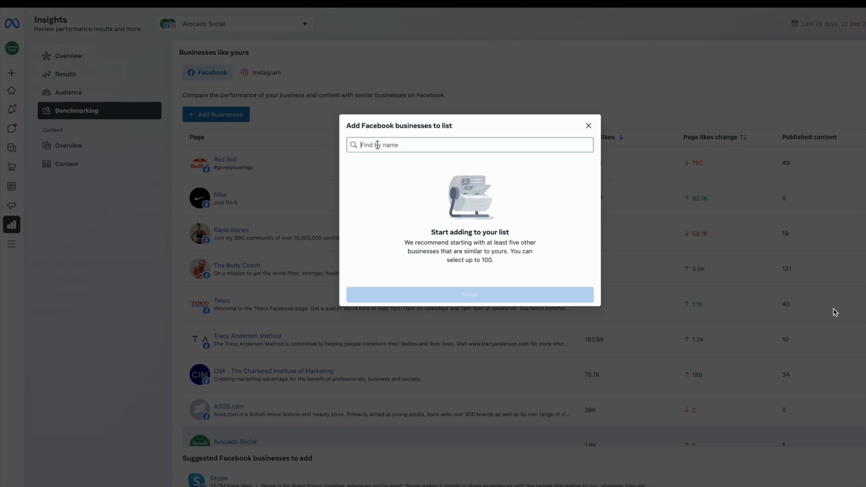
{"action": "type", "text": "The King's Head"}
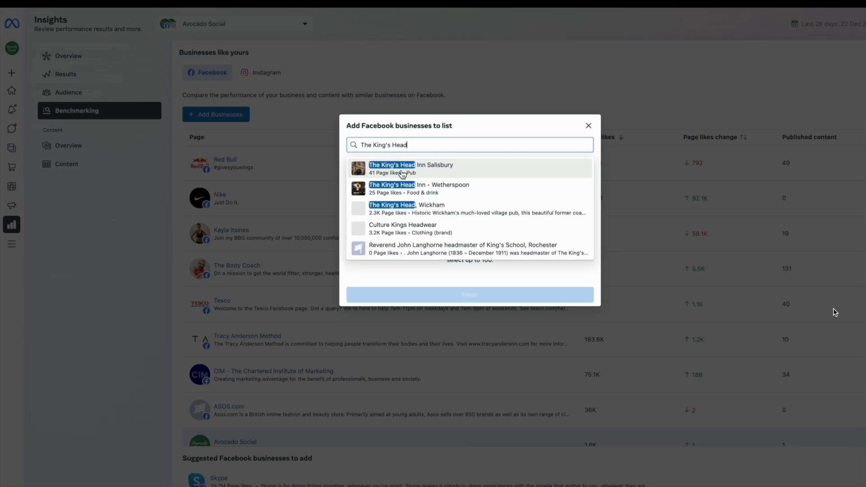
{"action": "mouse_move", "coordinate": [395, 220]}
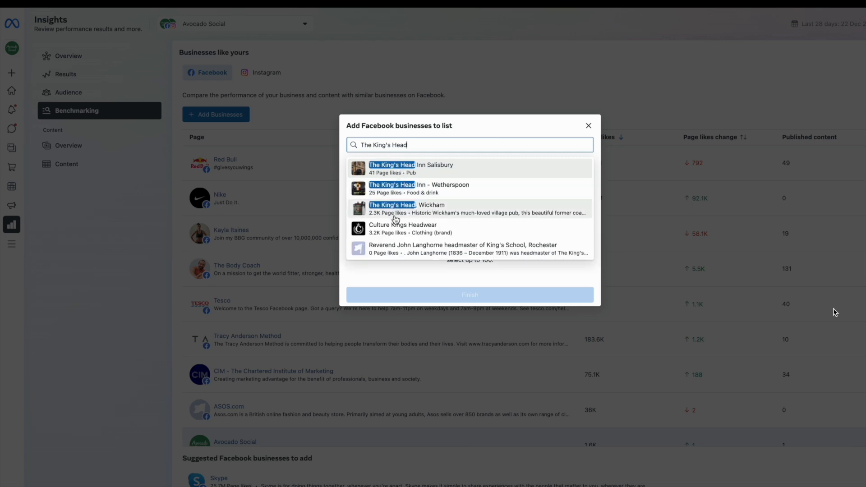
{"action": "left_click", "coordinate": [406, 208]}
{"action": "type", "text": "The Black Horse"}
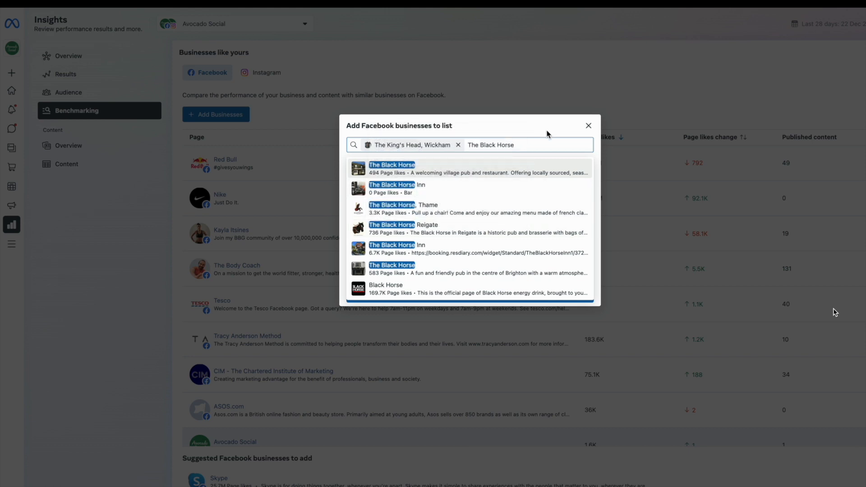
{"action": "left_click", "coordinate": [588, 125]}
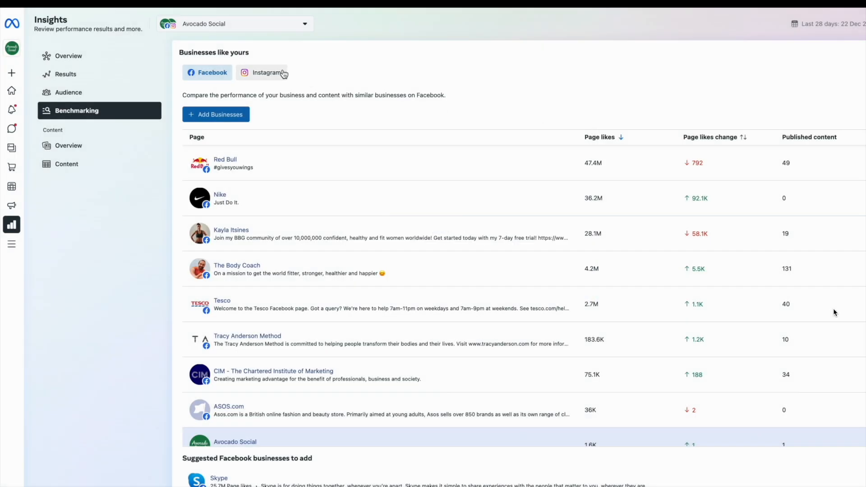
Search 'the royal oak' to add it to the Instagram benchmarking comparison list
{"action": "left_click", "coordinate": [267, 72]}
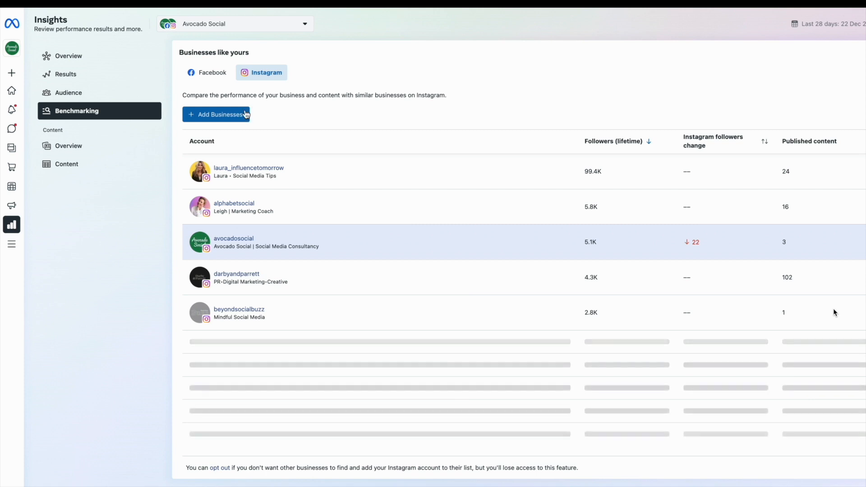
{"action": "left_click", "coordinate": [215, 114]}
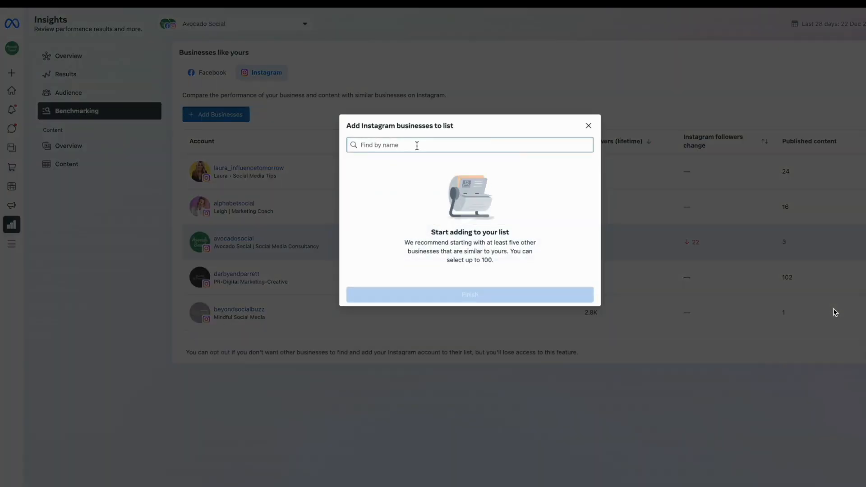
{"action": "type", "text": "the royal oak"}
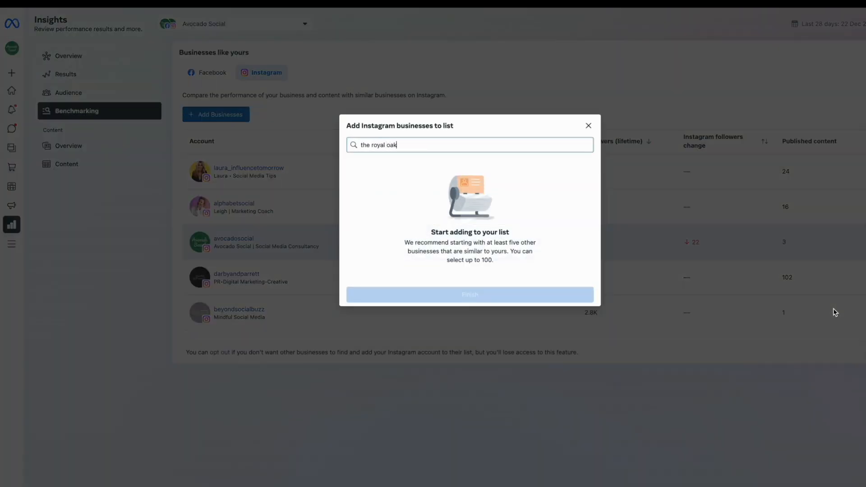
{"action": "left_click", "coordinate": [468, 144]}
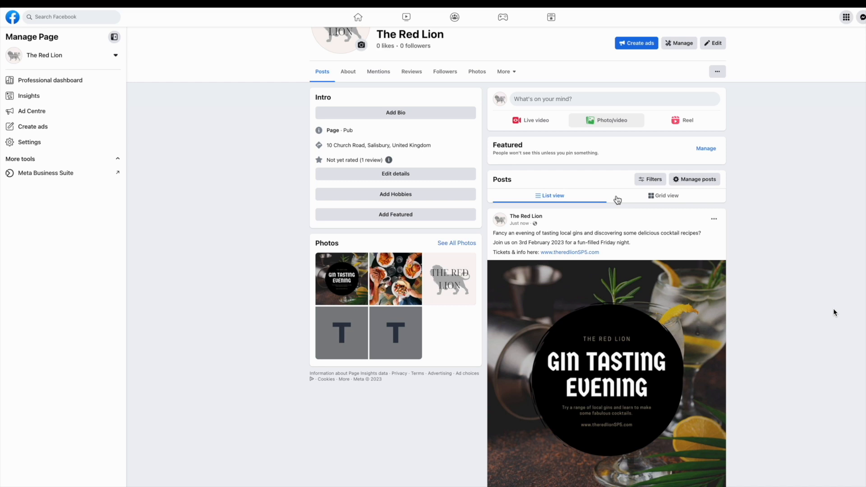
Start boosting The Red Lion's Gin Tasting Evening post from the page feed
{"action": "scroll", "scroll_direction": "down", "scroll_amount": 3}
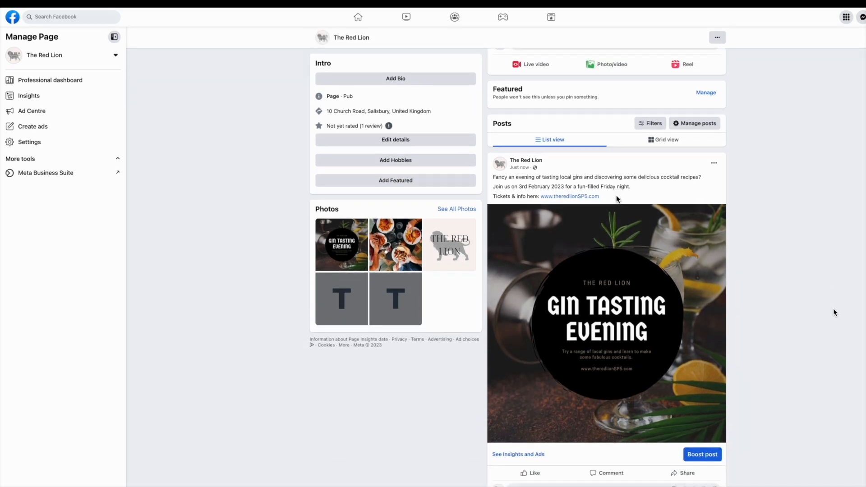
{"action": "scroll", "scroll_direction": "down", "scroll_amount": 3}
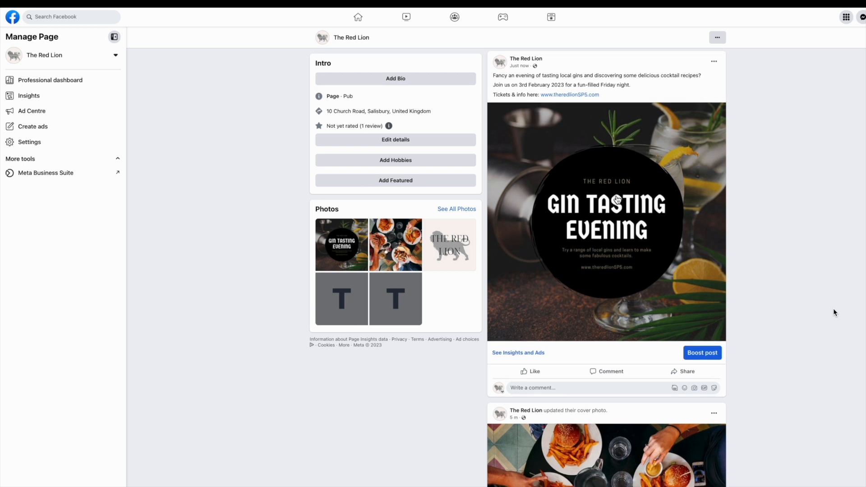
{"action": "mouse_move", "coordinate": [687, 261]}
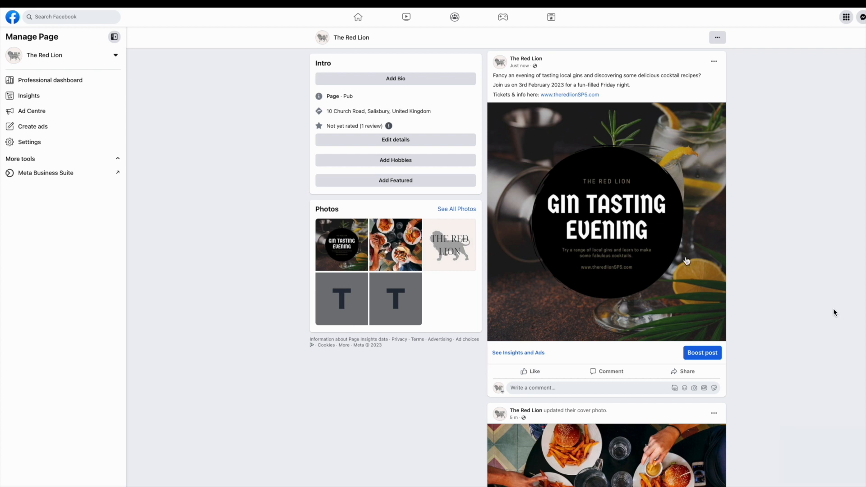
{"action": "mouse_move", "coordinate": [712, 356]}
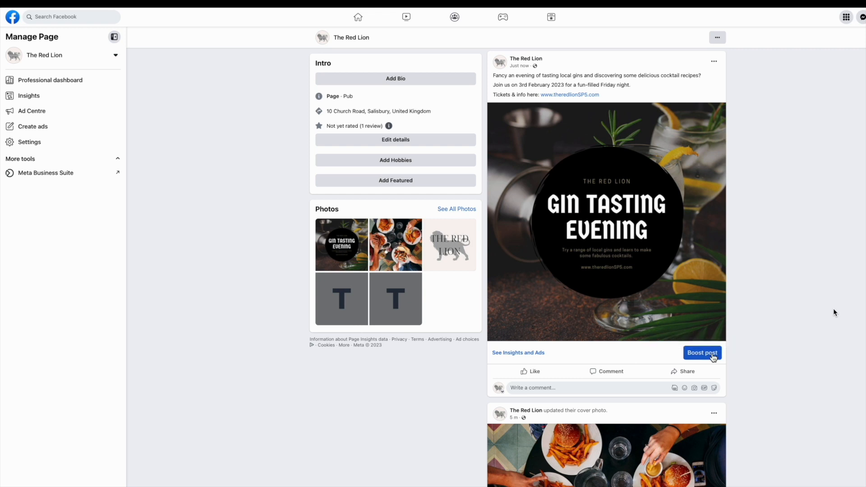
{"action": "left_click", "coordinate": [702, 353]}
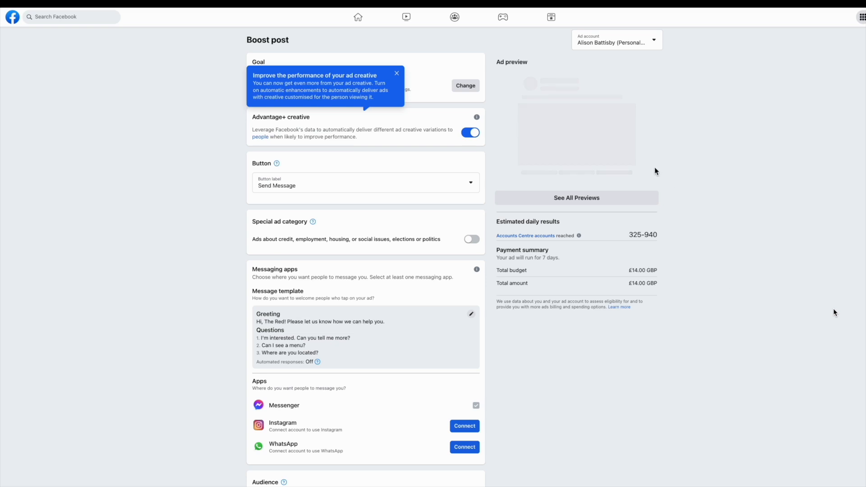
Set the boost goal to Get more website visitors with a Book Now button
{"action": "left_click", "coordinate": [397, 73]}
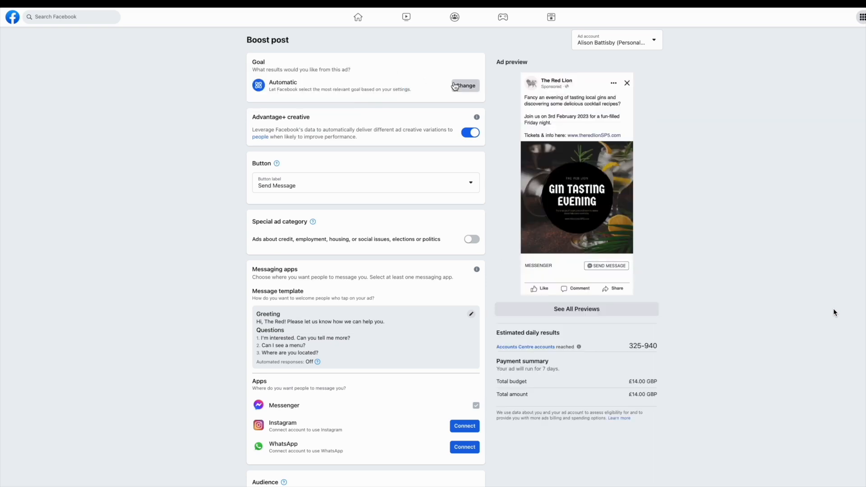
{"action": "left_click", "coordinate": [464, 86]}
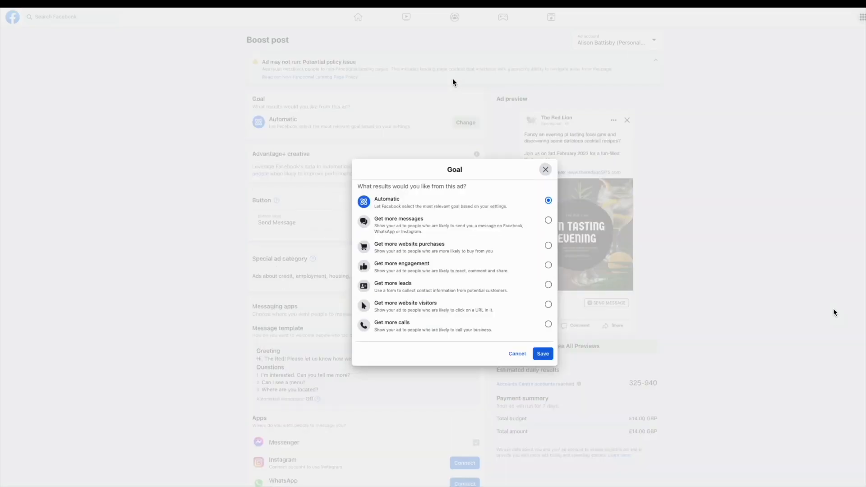
{"action": "mouse_move", "coordinate": [443, 309]}
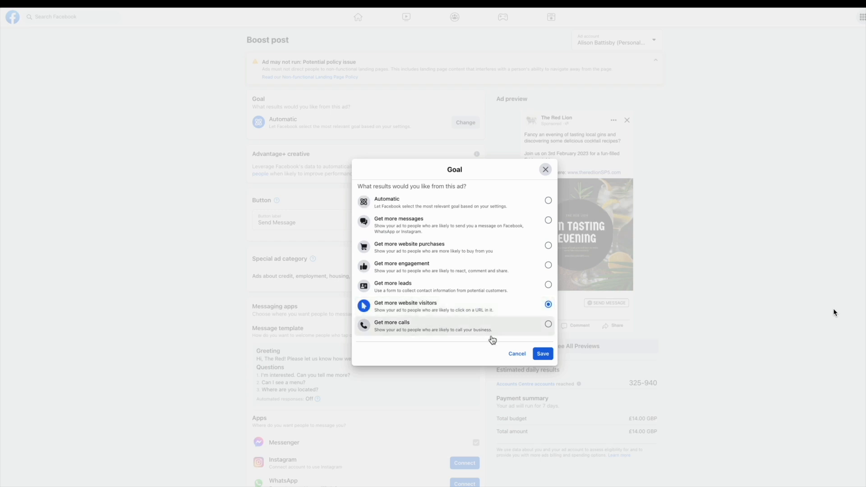
{"action": "left_click", "coordinate": [542, 353]}
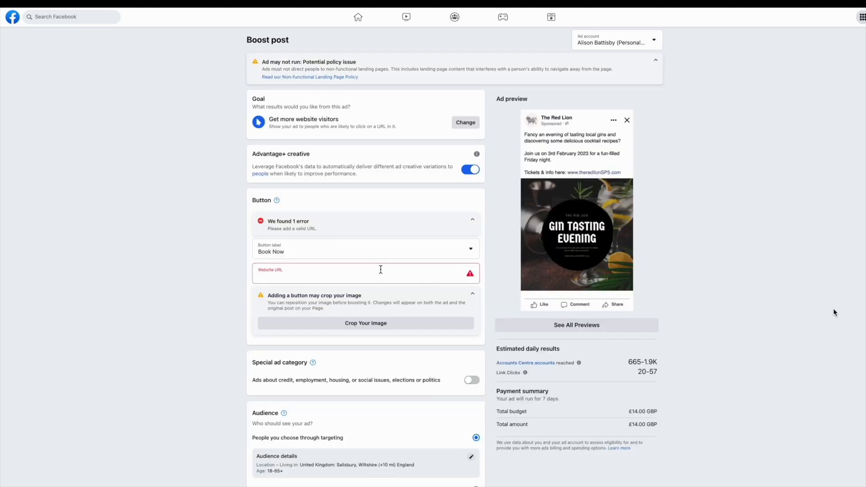
{"action": "type", "text": "www.theredlion.com"}
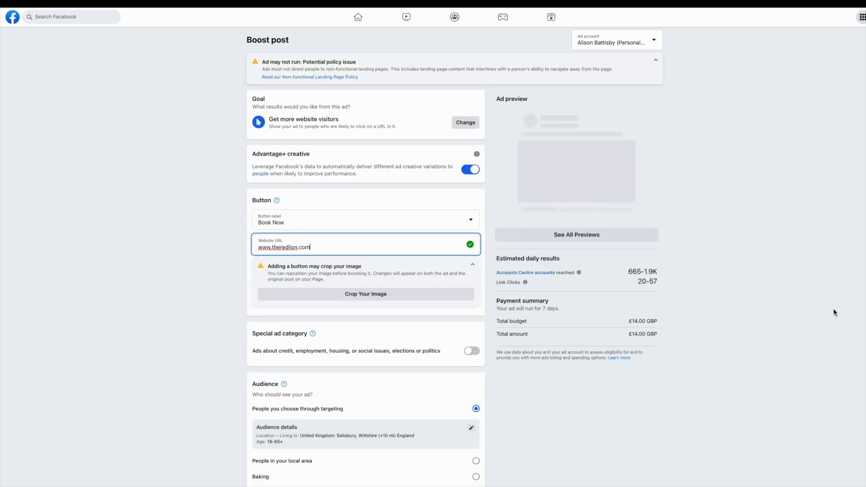
{"action": "left_click", "coordinate": [655, 60]}
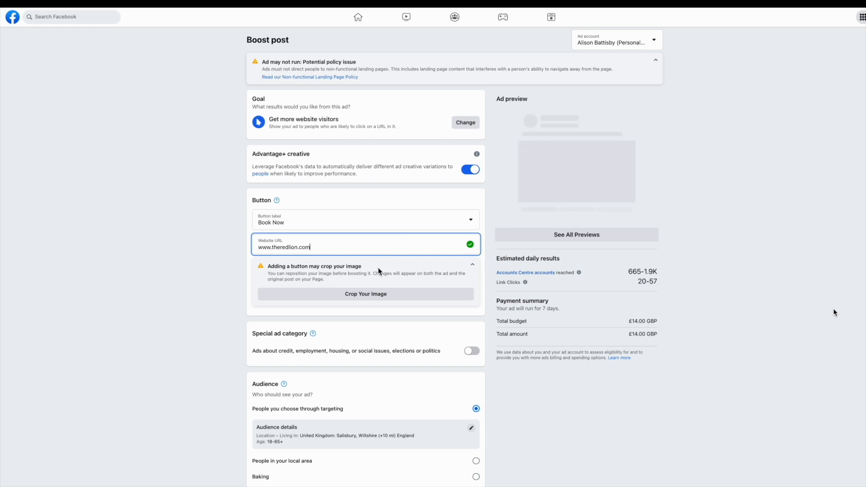
{"action": "scroll", "scroll_direction": "down", "scroll_amount": 3}
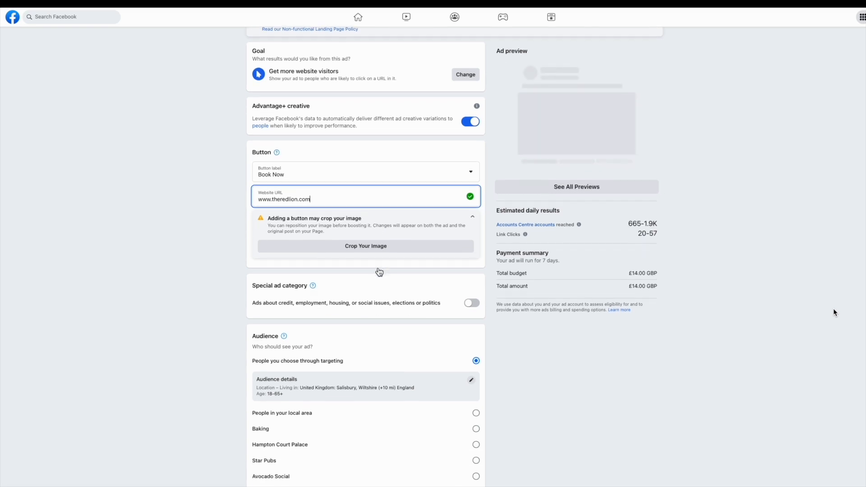
{"action": "scroll", "scroll_direction": "down", "scroll_amount": 3}
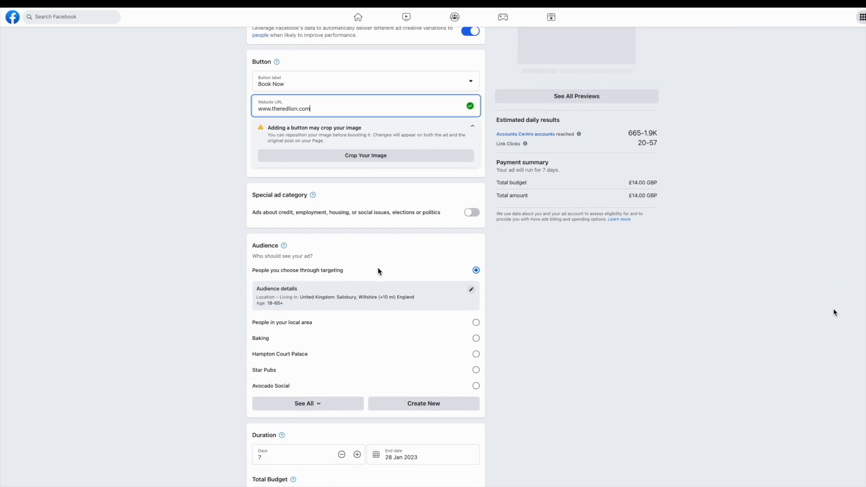
{"action": "scroll", "scroll_direction": "down", "scroll_amount": 3}
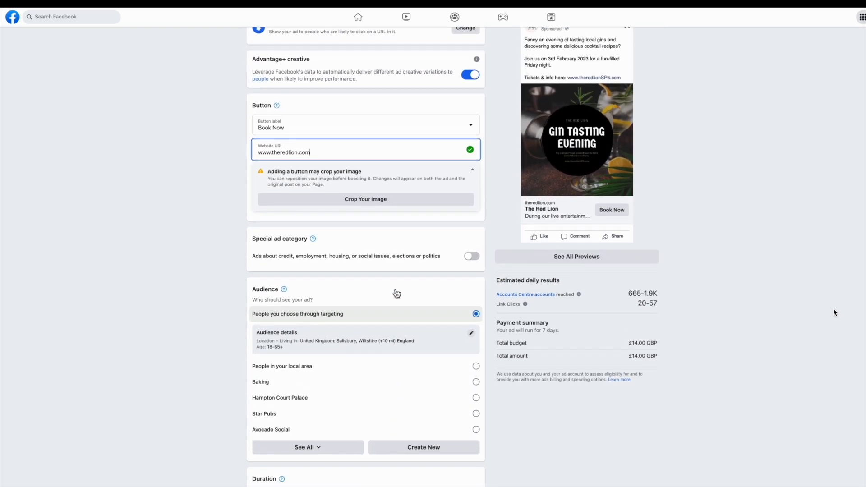
{"action": "left_click", "coordinate": [423, 446]}
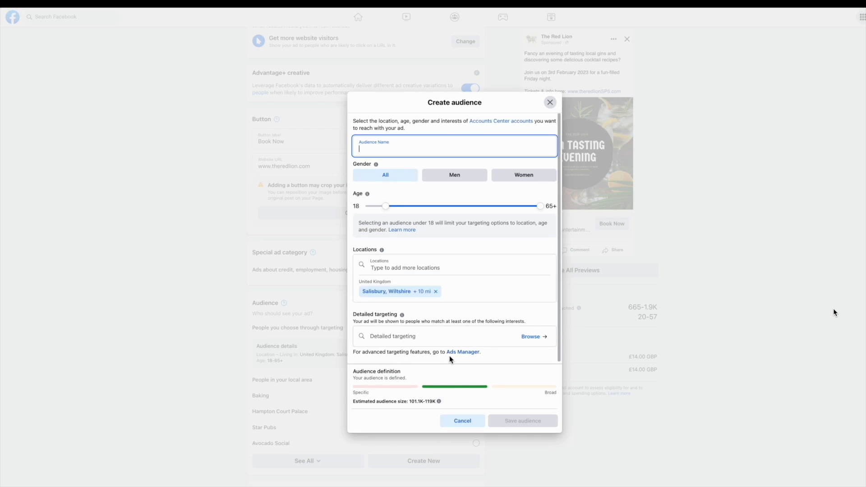
Name the audience Gin Tasting and set its age range to 25–50
{"action": "type", "text": "G"}
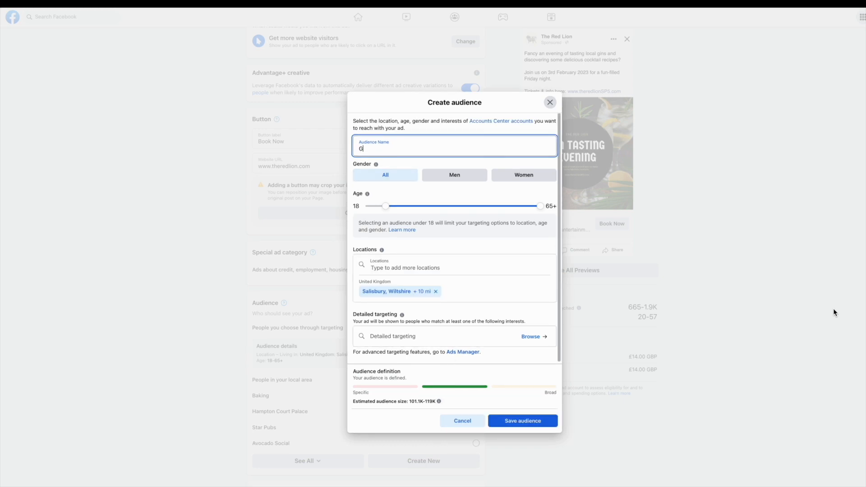
{"action": "type", "text": "in Tasting"}
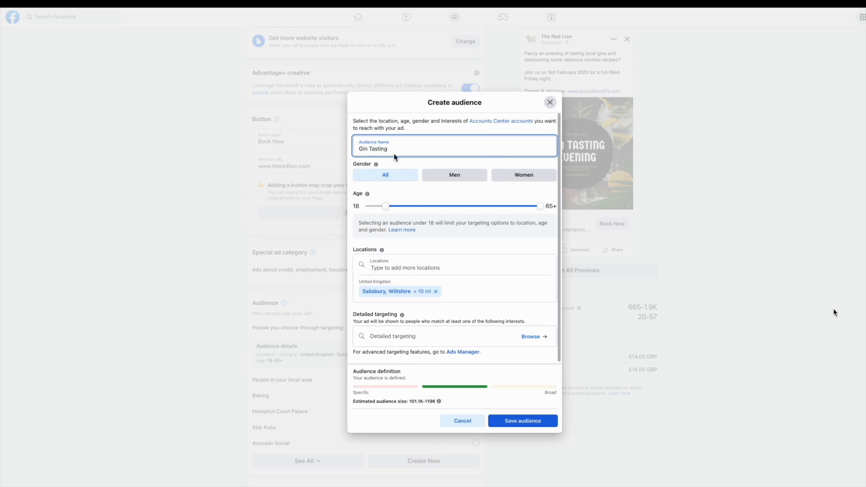
{"action": "left_click_drag", "start_coordinate": [385, 205], "coordinate": [402, 206]}
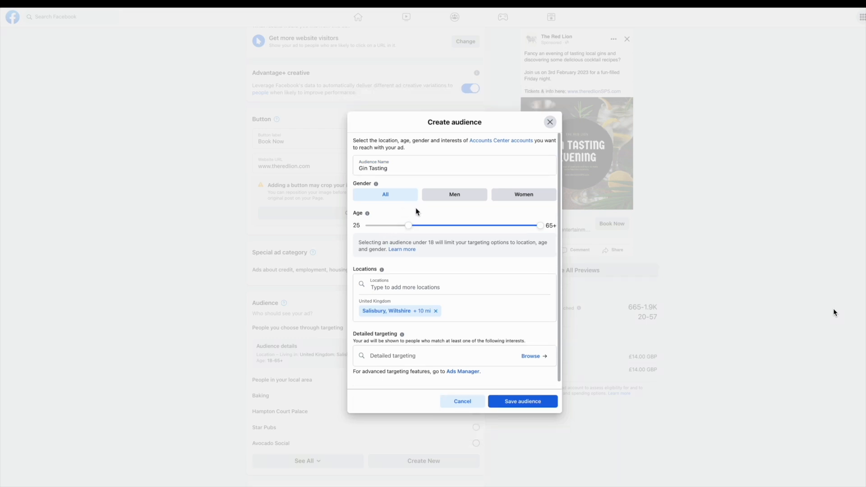
{"action": "left_click_drag", "start_coordinate": [539, 226], "coordinate": [518, 205]}
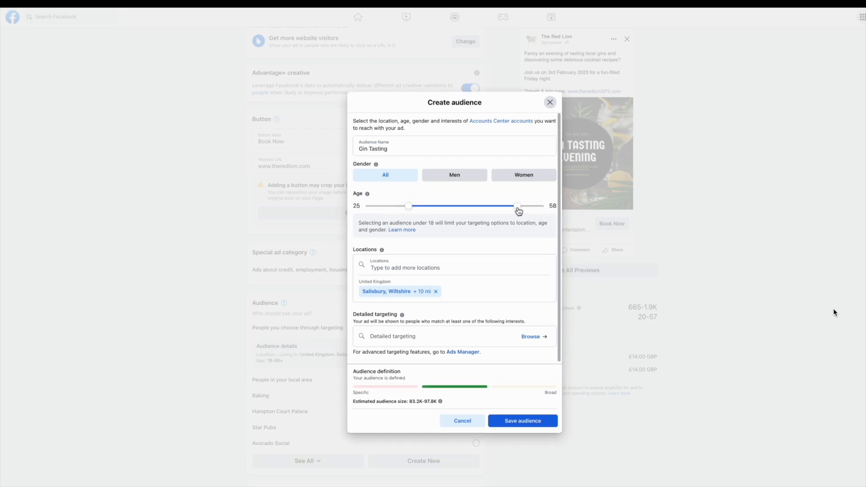
{"action": "left_click_drag", "start_coordinate": [516, 206], "coordinate": [506, 205]}
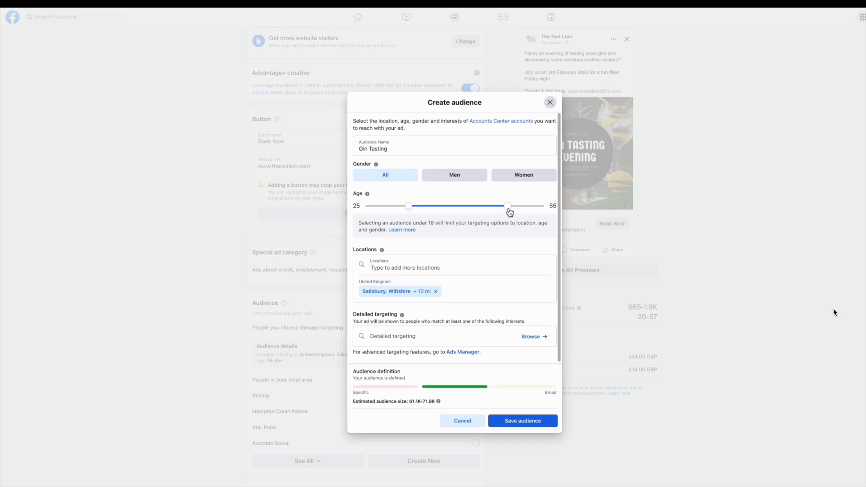
{"action": "left_click_drag", "start_coordinate": [507, 206], "coordinate": [491, 205]}
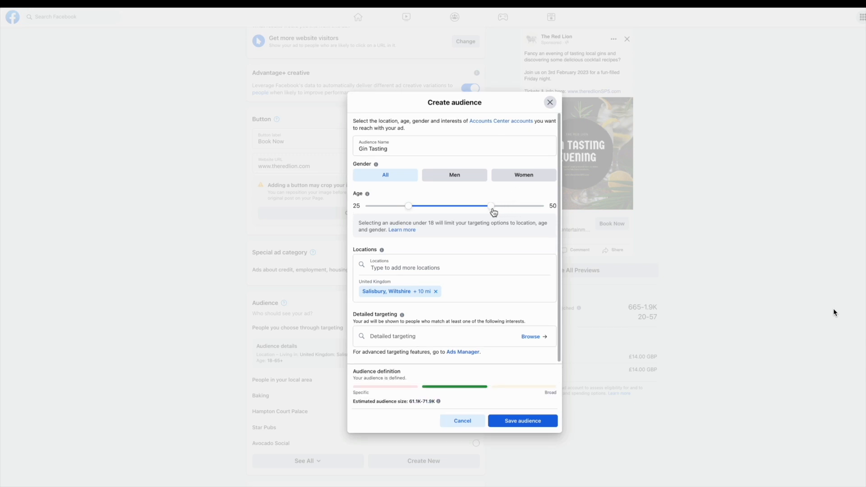
{"action": "left_click_drag", "start_coordinate": [492, 205], "coordinate": [490, 206]}
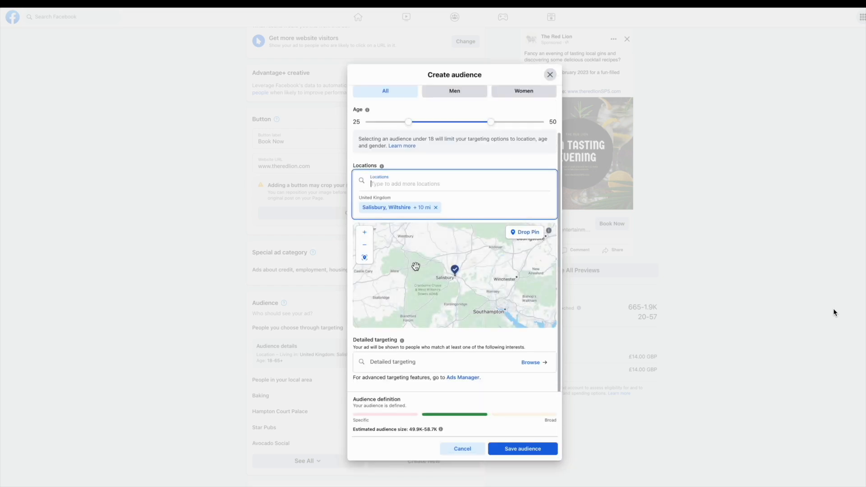
Replace Salisbury, Wiltshire with a dropped pin over central Salisbury at a 6 km radius
{"action": "left_click", "coordinate": [364, 231]}
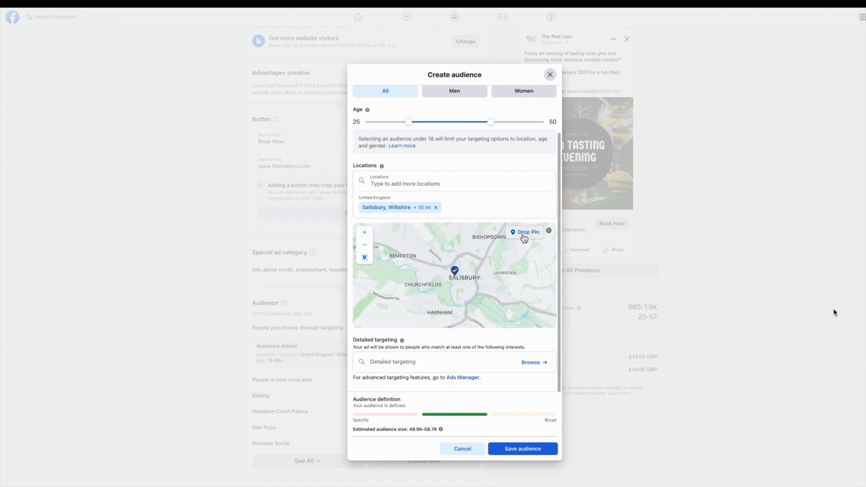
{"action": "left_click", "coordinate": [524, 232]}
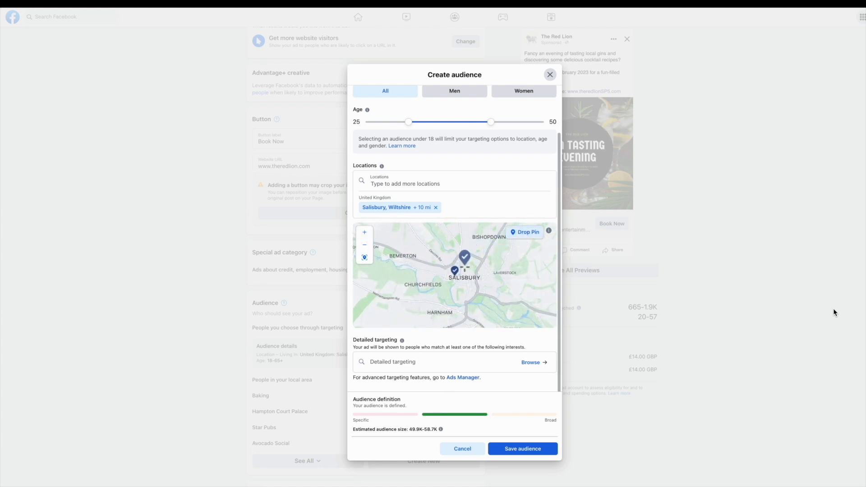
{"action": "left_click", "coordinate": [464, 257]}
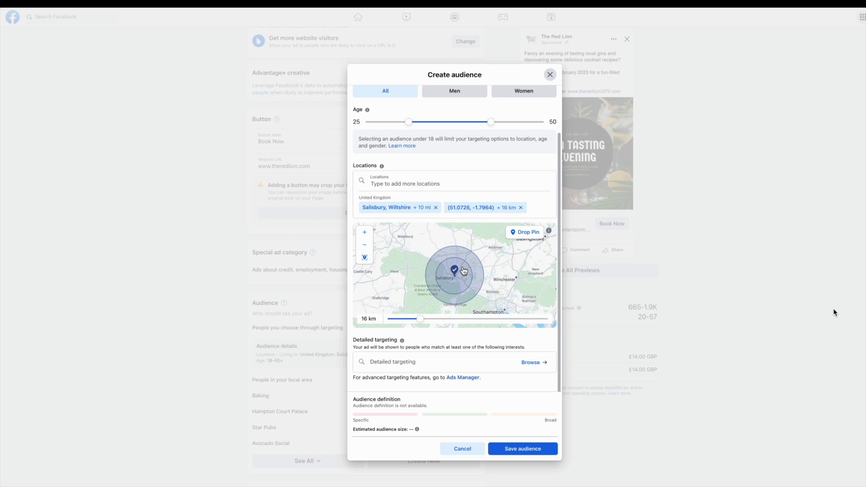
{"action": "left_click", "coordinate": [435, 208]}
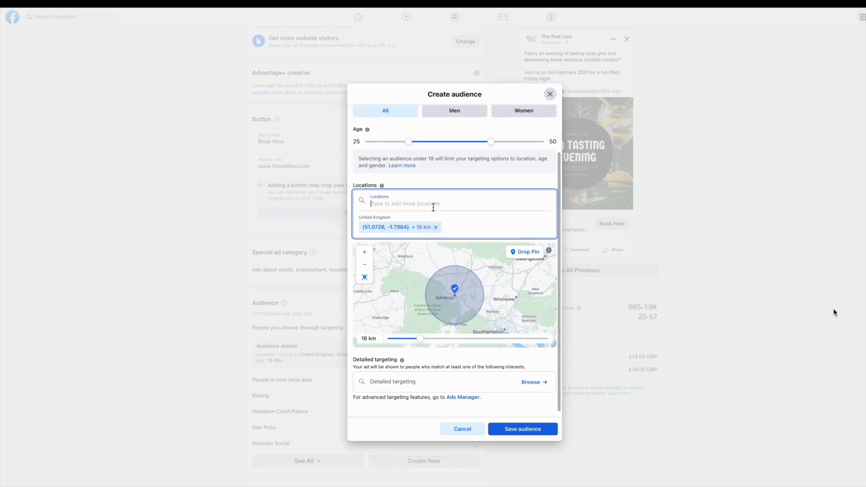
{"action": "left_click_drag", "start_coordinate": [419, 339], "coordinate": [422, 323]}
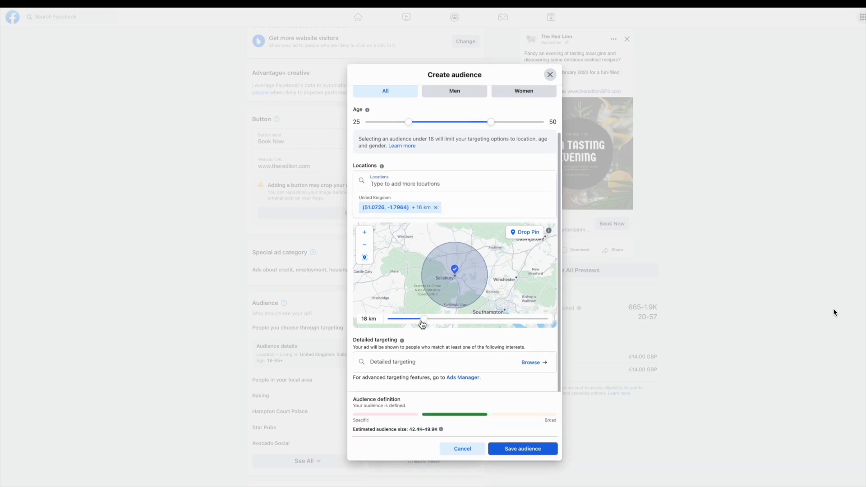
{"action": "left_click_drag", "start_coordinate": [422, 318], "coordinate": [397, 318]}
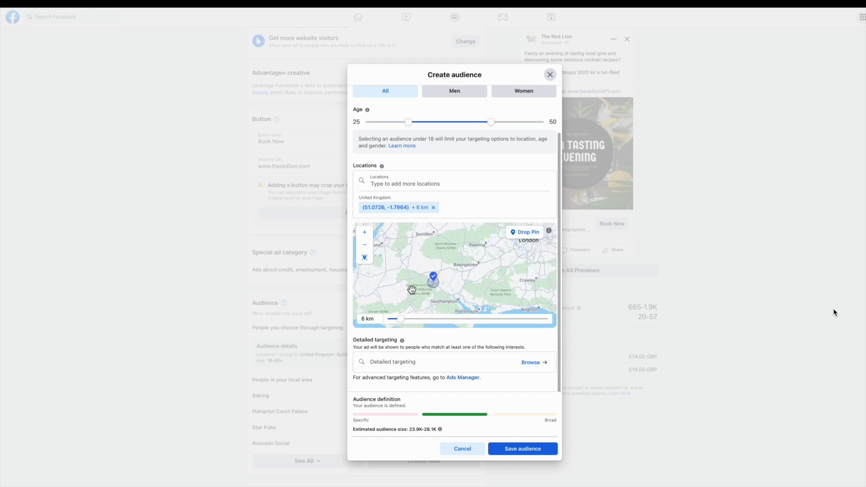
{"action": "left_click_drag", "start_coordinate": [411, 289], "coordinate": [450, 278]}
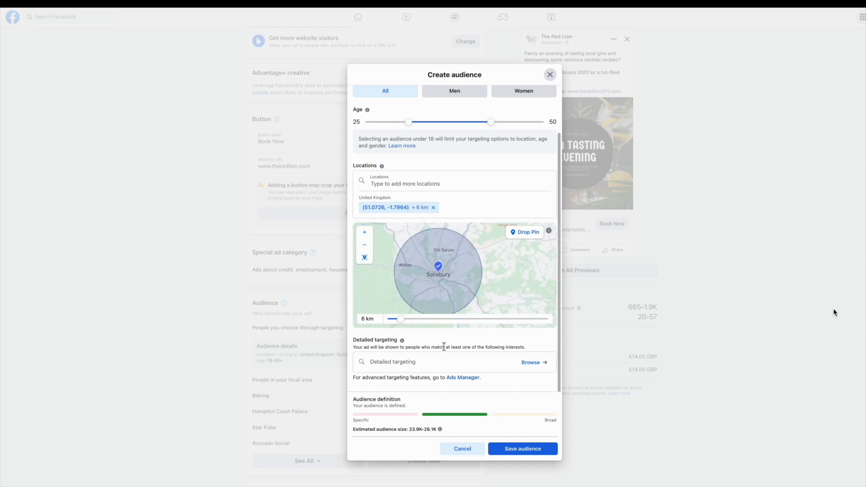
Add Gin (spirit), Cocktail (alcoholic drinks) and Bombay Sapphire as detailed-targeting interests
{"action": "type", "text": "G"}
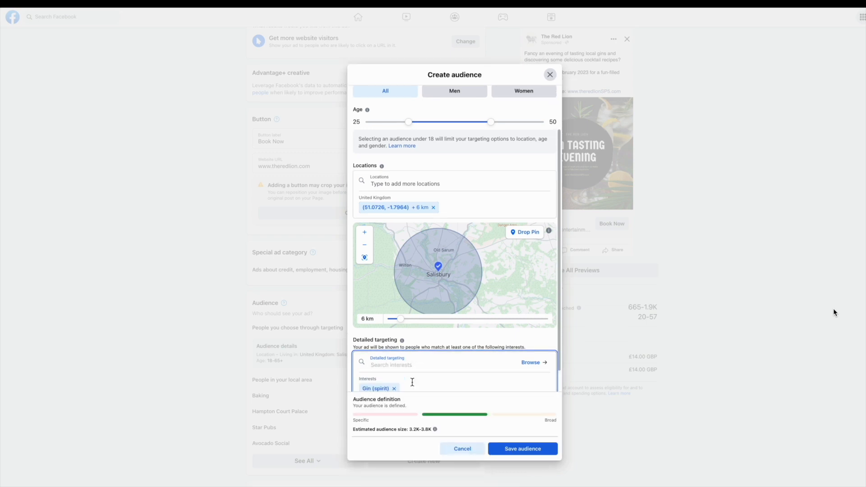
{"action": "type", "text": "Cockt"}
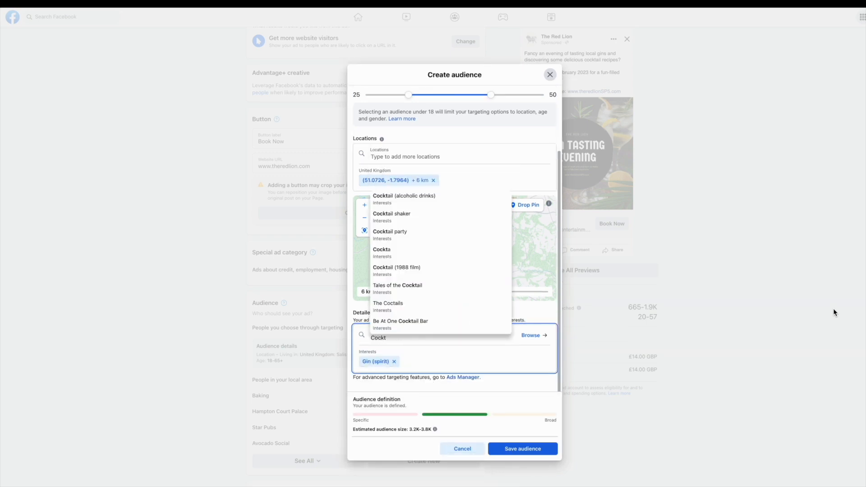
{"action": "left_click", "coordinate": [404, 196]}
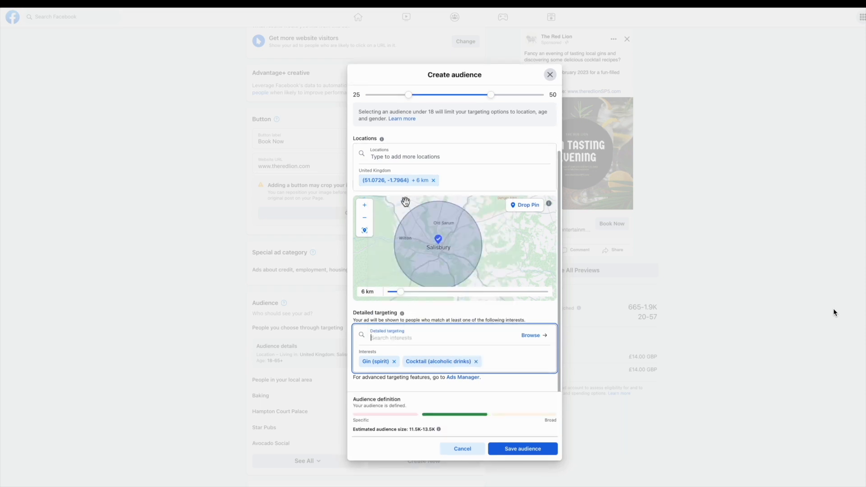
{"action": "left_click", "coordinate": [425, 338]}
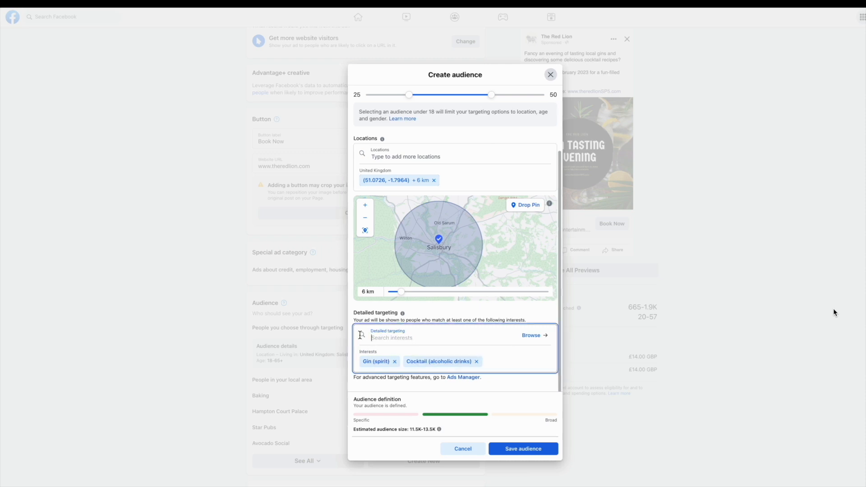
{"action": "type", "text": "Bombay sap"}
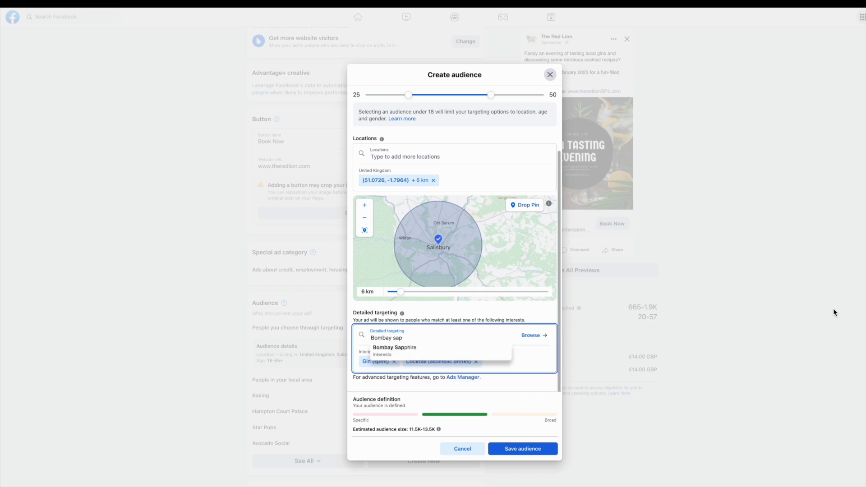
{"action": "left_click", "coordinate": [394, 349]}
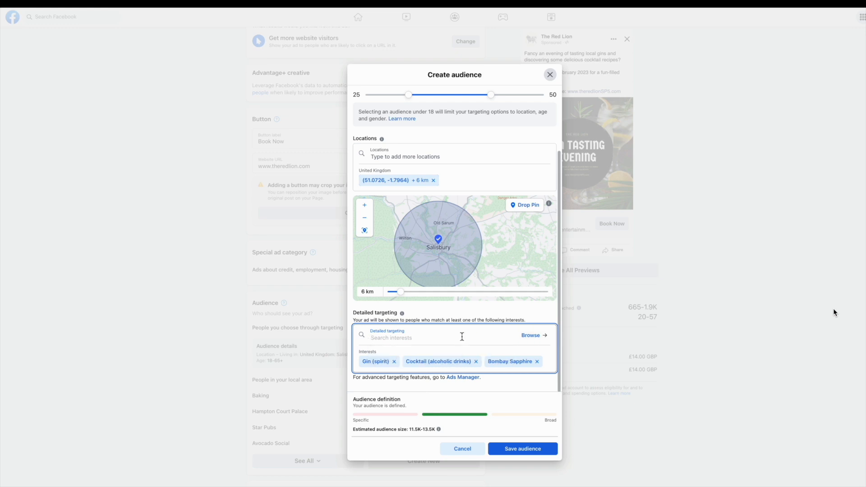
Add Gordon's Gin, Tanqueray and Cocktail party as further detailed-targeting interests
{"action": "type", "text": "Gordons"}
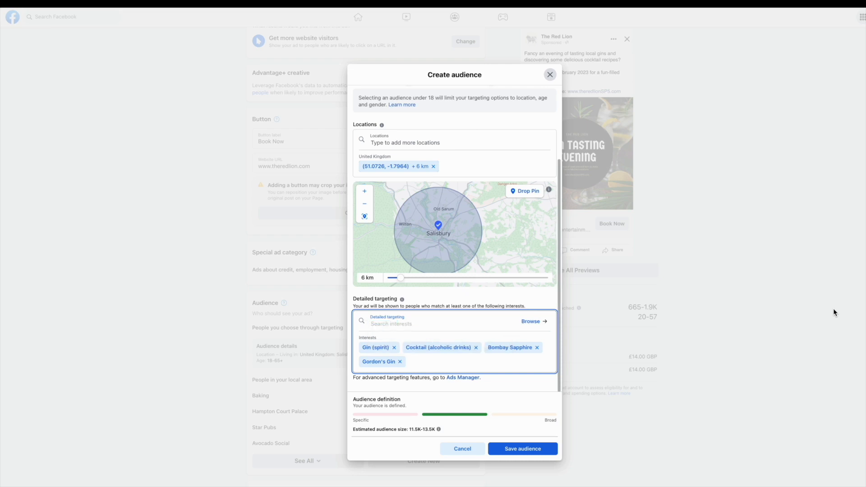
{"action": "type", "text": "Tanqu"}
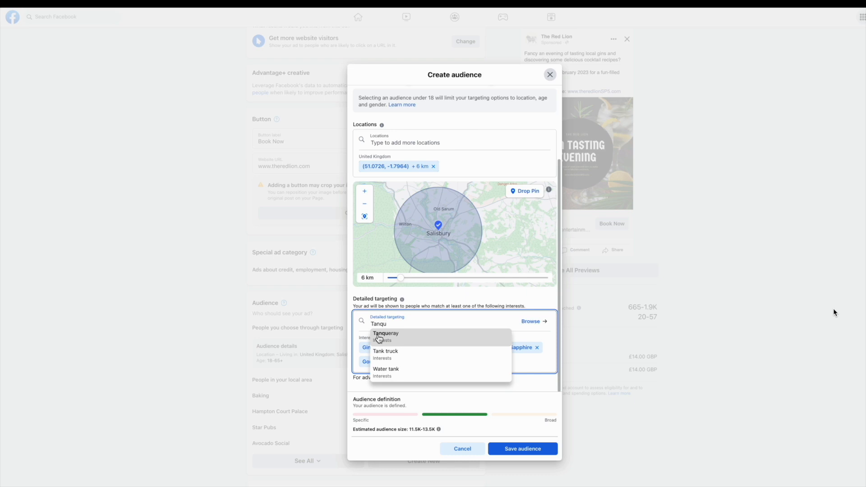
{"action": "left_click", "coordinate": [385, 333]}
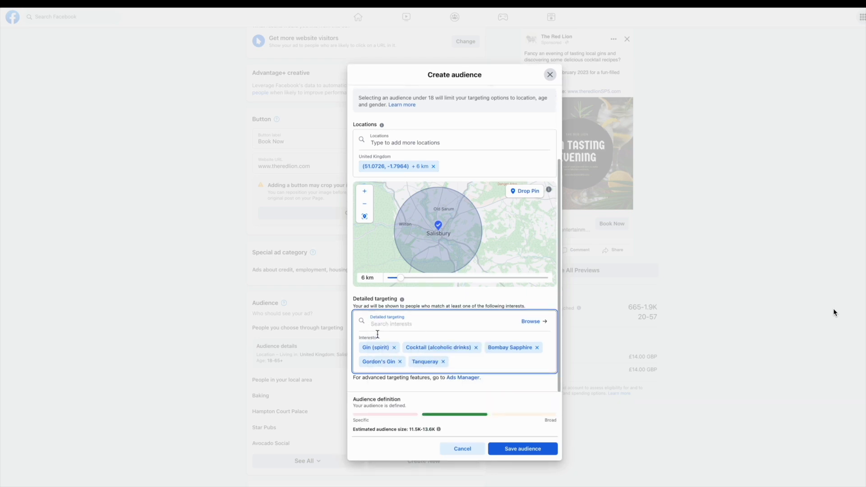
{"action": "type", "text": "Cocktail"}
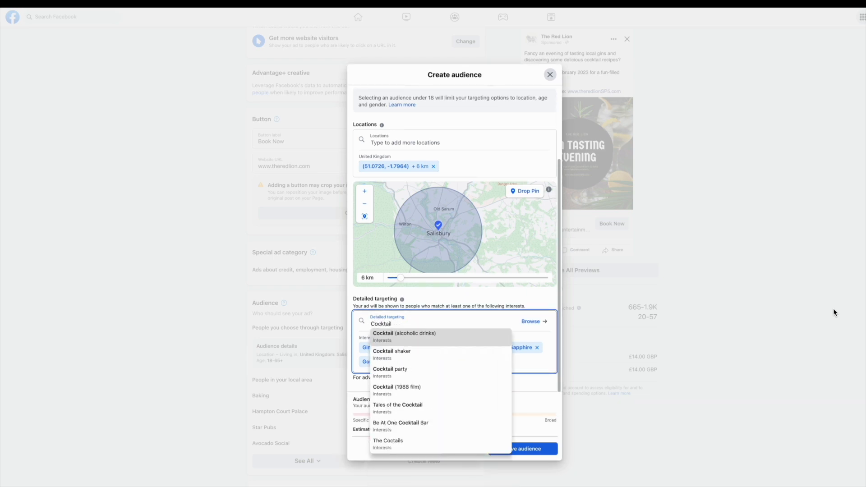
{"action": "mouse_move", "coordinate": [390, 372]}
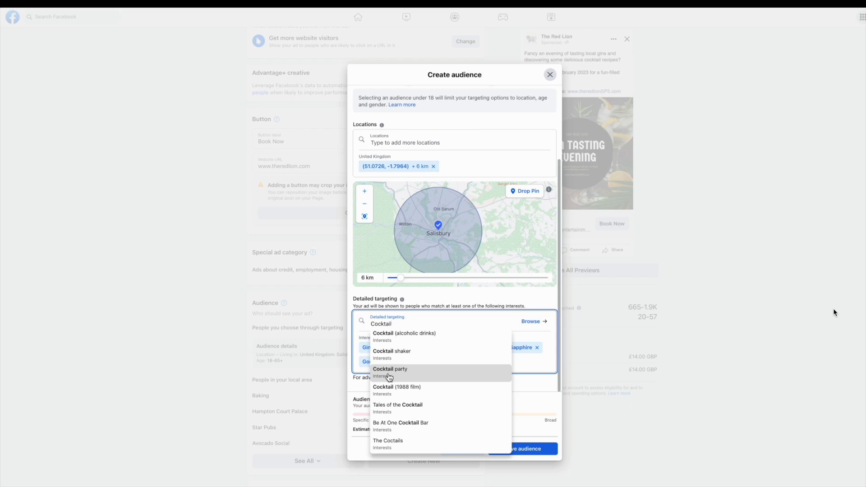
{"action": "left_click", "coordinate": [389, 369]}
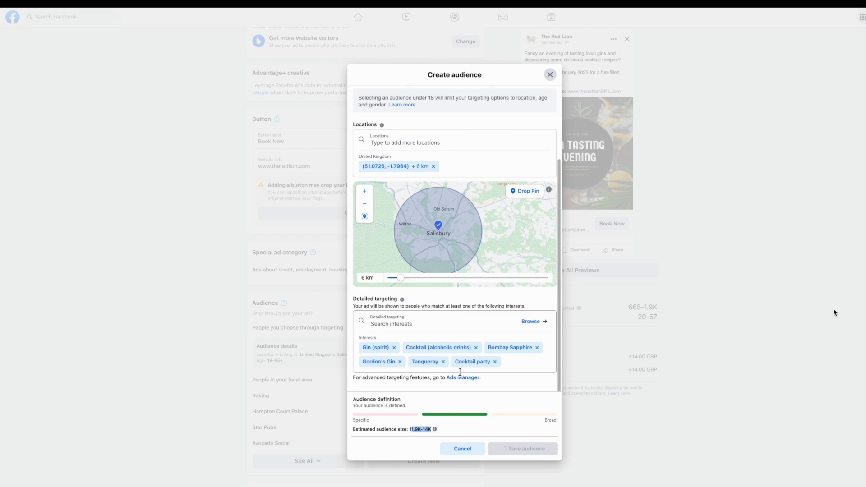
Save the Gin Tasting audience so it is selected for the boosted post
{"action": "left_click", "coordinate": [522, 448]}
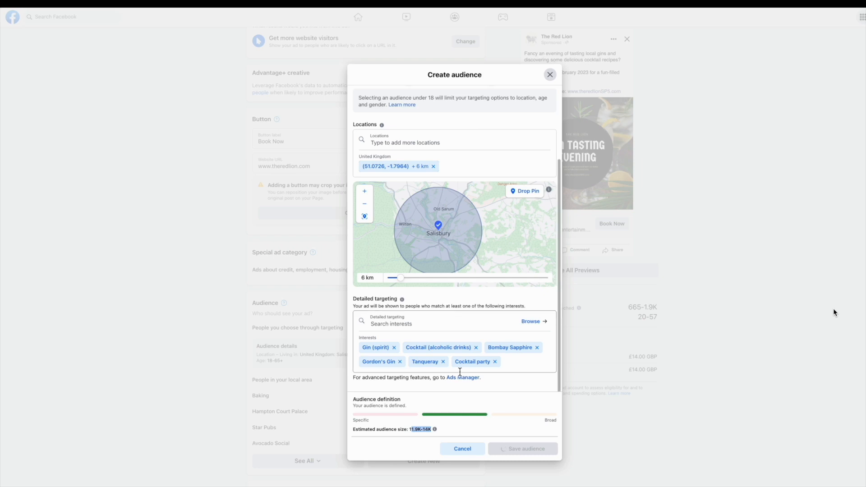
{"action": "left_click", "coordinate": [525, 448]}
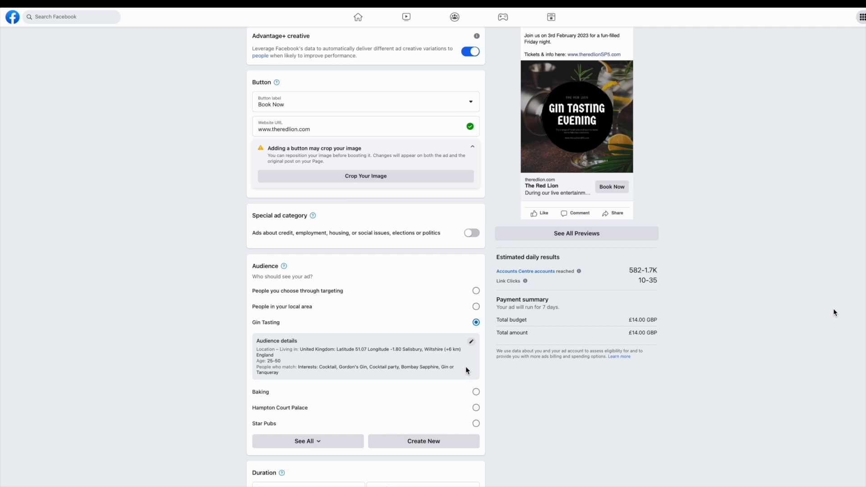
{"action": "mouse_move", "coordinate": [618, 276]}
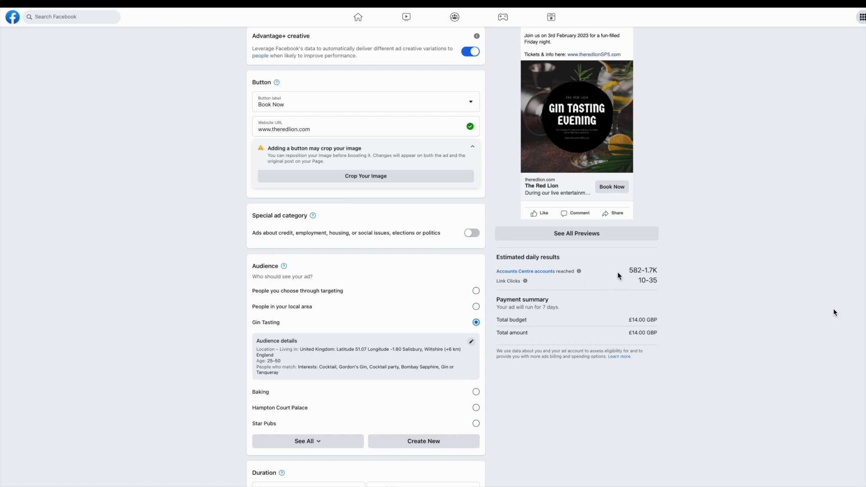
{"action": "mouse_move", "coordinate": [642, 288]}
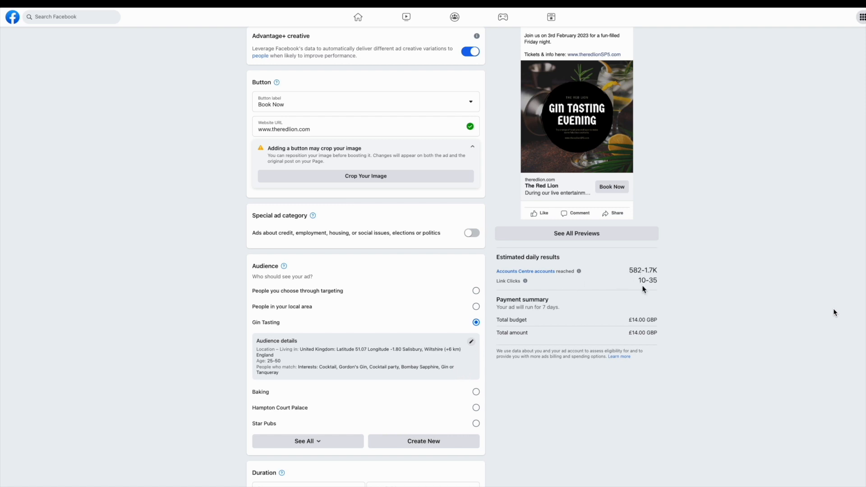
{"action": "mouse_move", "coordinate": [442, 291]}
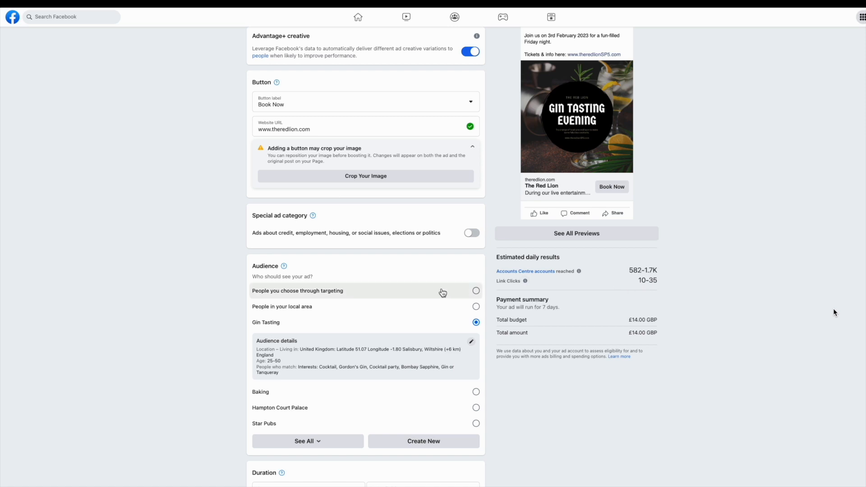
{"action": "mouse_move", "coordinate": [419, 295]}
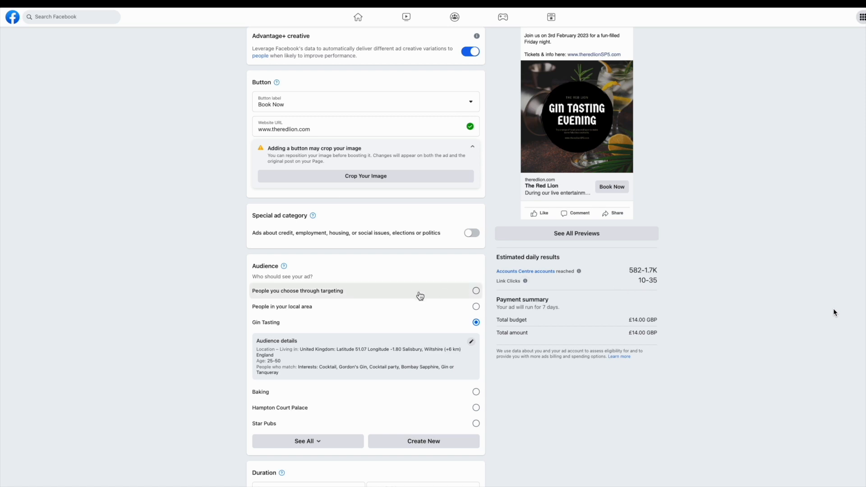
Scroll down to the Total Budget section to set £25.00 over the 7-day duration
{"action": "scroll", "scroll_direction": "down", "scroll_amount": 3}
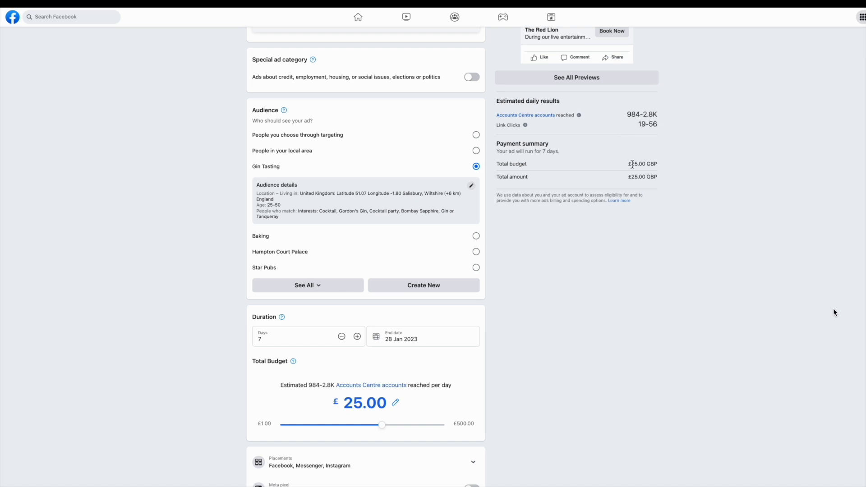
{"action": "scroll", "scroll_direction": "down", "scroll_amount": 3}
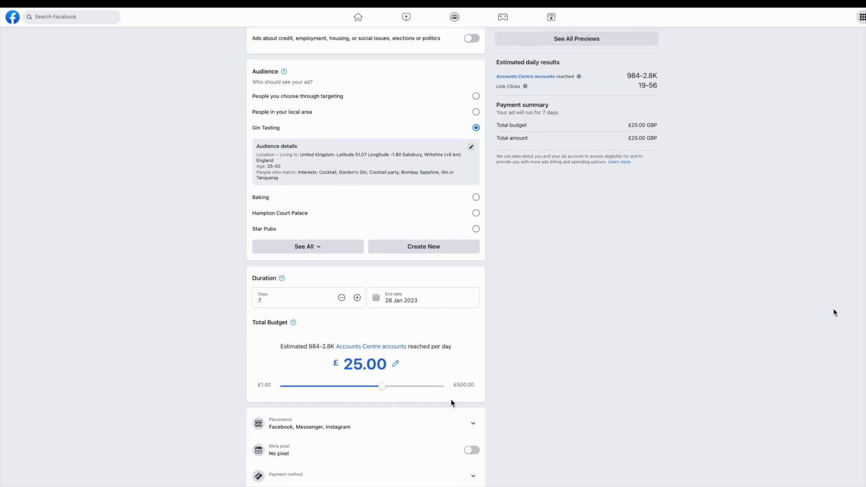
Remove Instagram and Messenger placements so the ad appears on Facebook only
{"action": "left_click", "coordinate": [473, 423]}
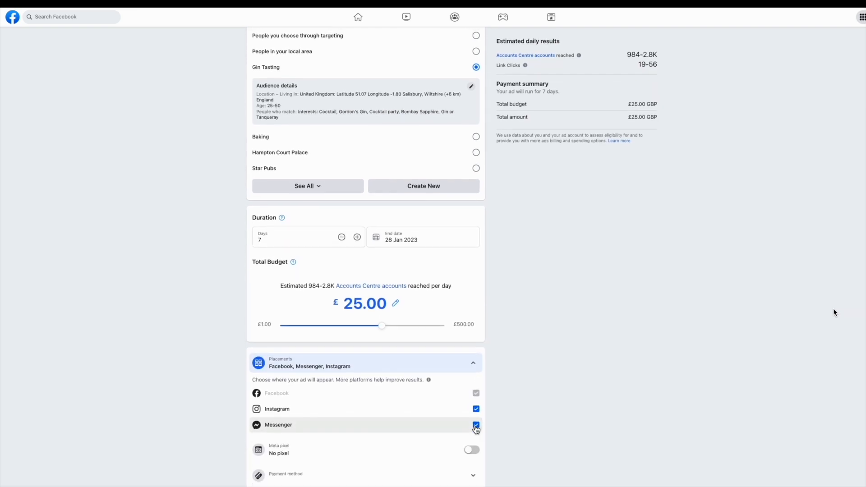
{"action": "left_click", "coordinate": [475, 424]}
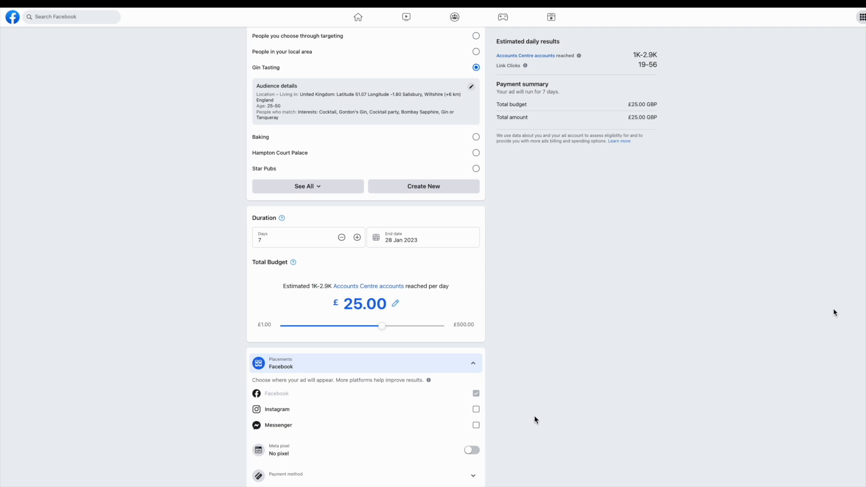
{"action": "mouse_move", "coordinate": [504, 418]}
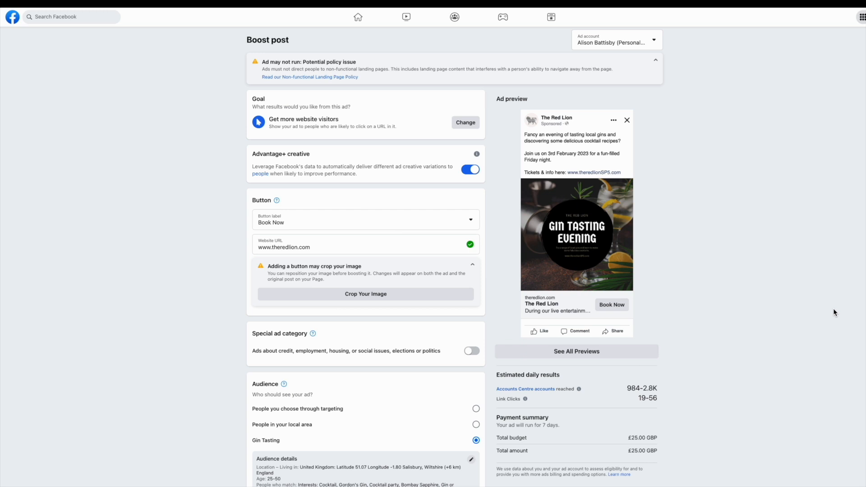
{"action": "mouse_move", "coordinate": [669, 62]}
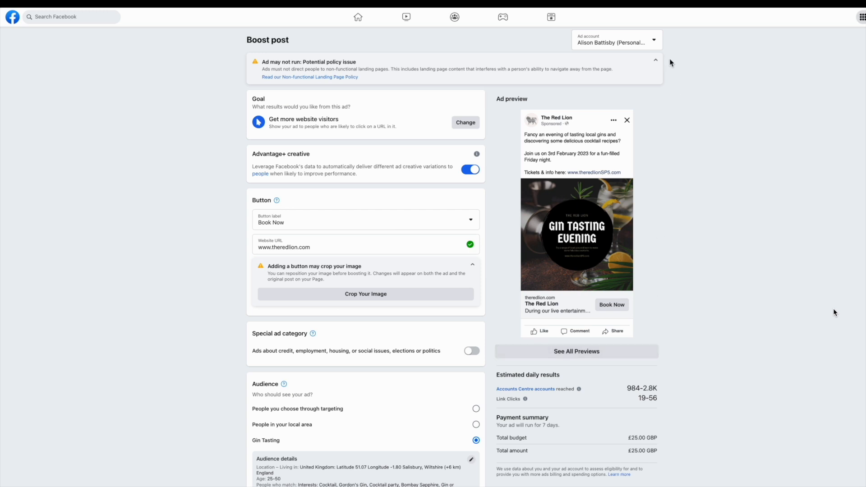
{"action": "mouse_move", "coordinate": [672, 28]}
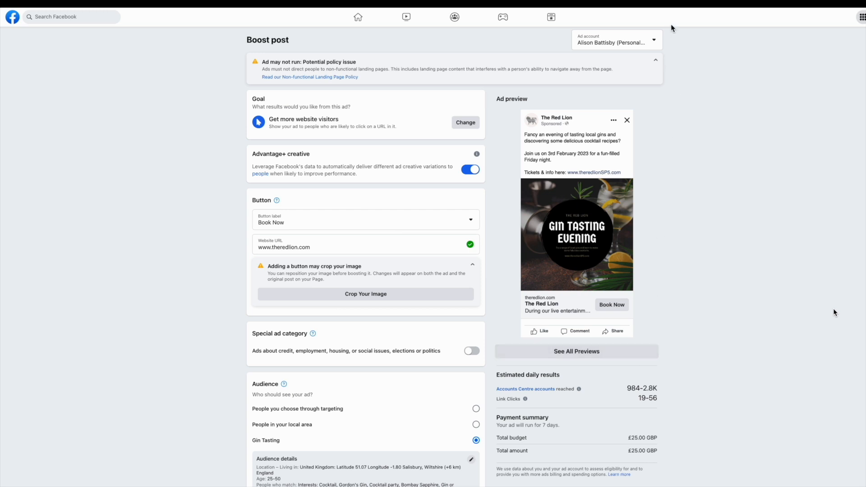